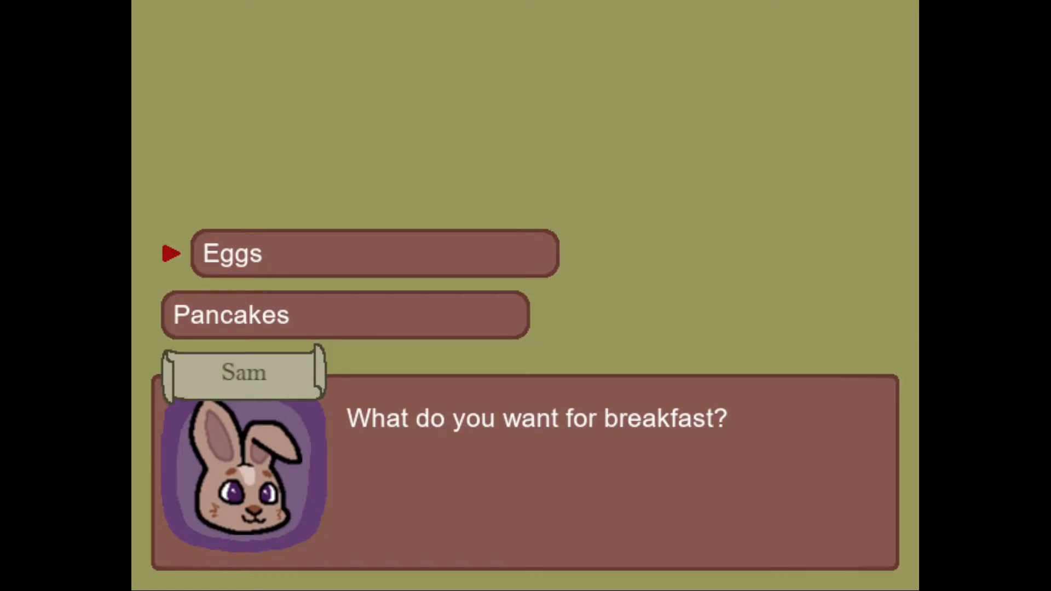
Step: Close the Eggs/Pancakes breakfast demo window to get back to the GameMaker IDE
{"action": "left_click", "coordinate": [373, 253]}
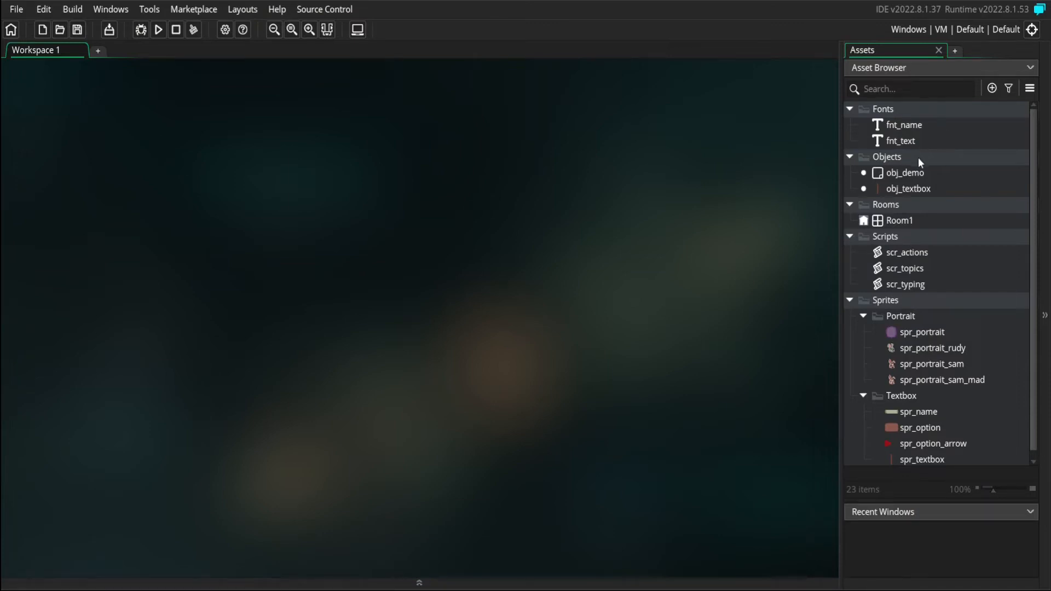
Step: Inspect the spr_option_arrow and spr_option sprites from the Asset Browser
{"action": "scroll", "scroll_direction": "down", "scroll_amount": 3}
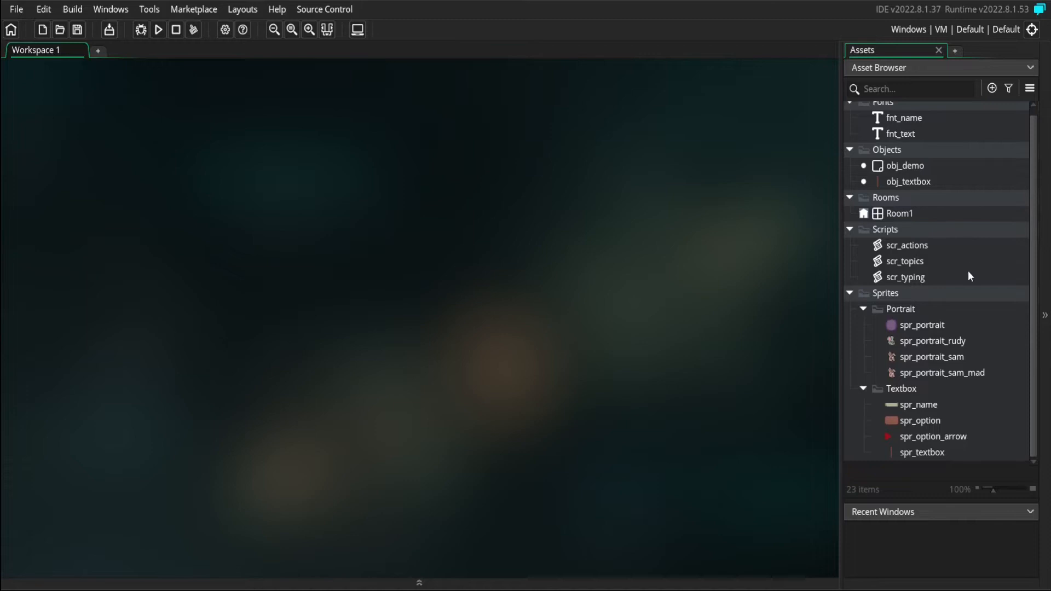
{"action": "double_click", "coordinate": [919, 421]}
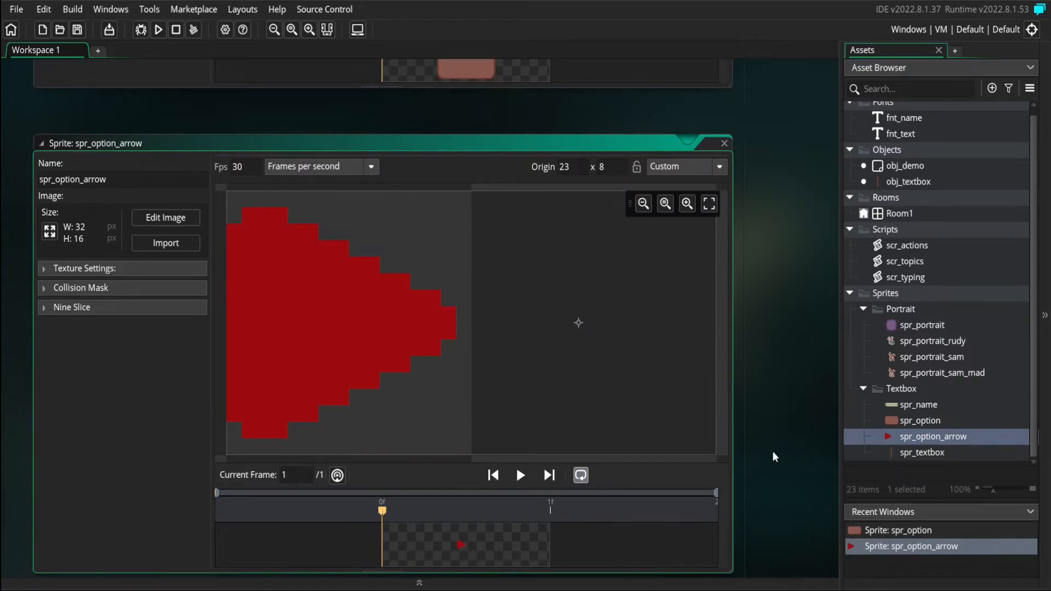
{"action": "left_click", "coordinate": [919, 420]}
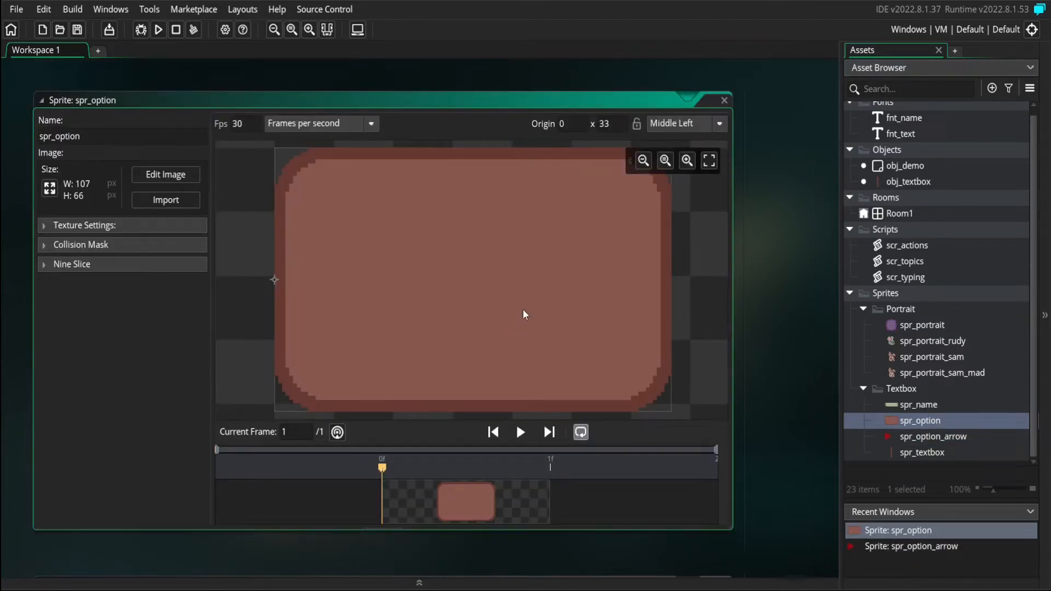
{"action": "left_click", "coordinate": [931, 436]}
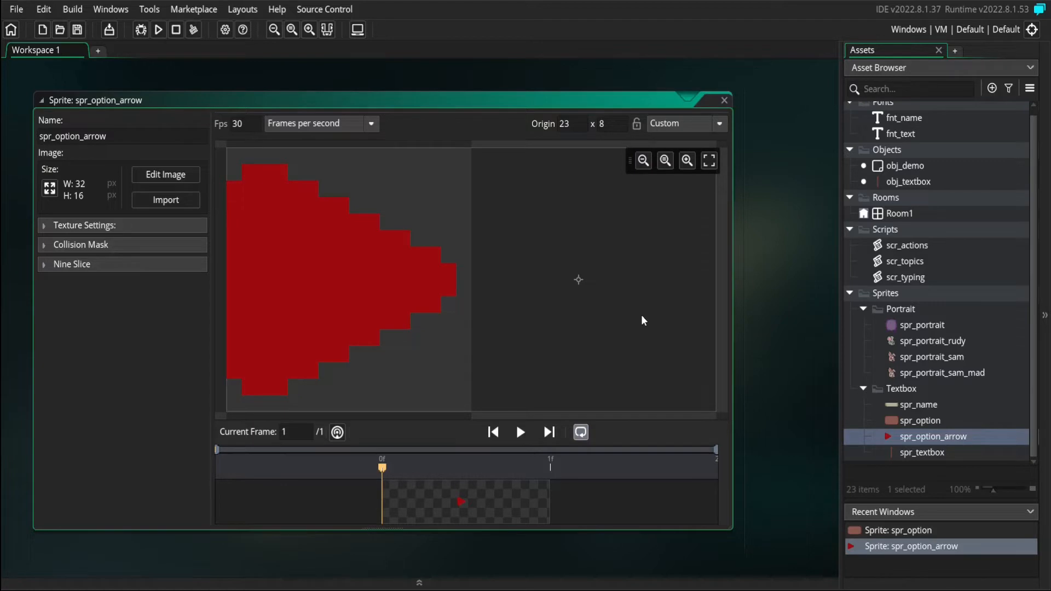
{"action": "mouse_move", "coordinate": [926, 356]}
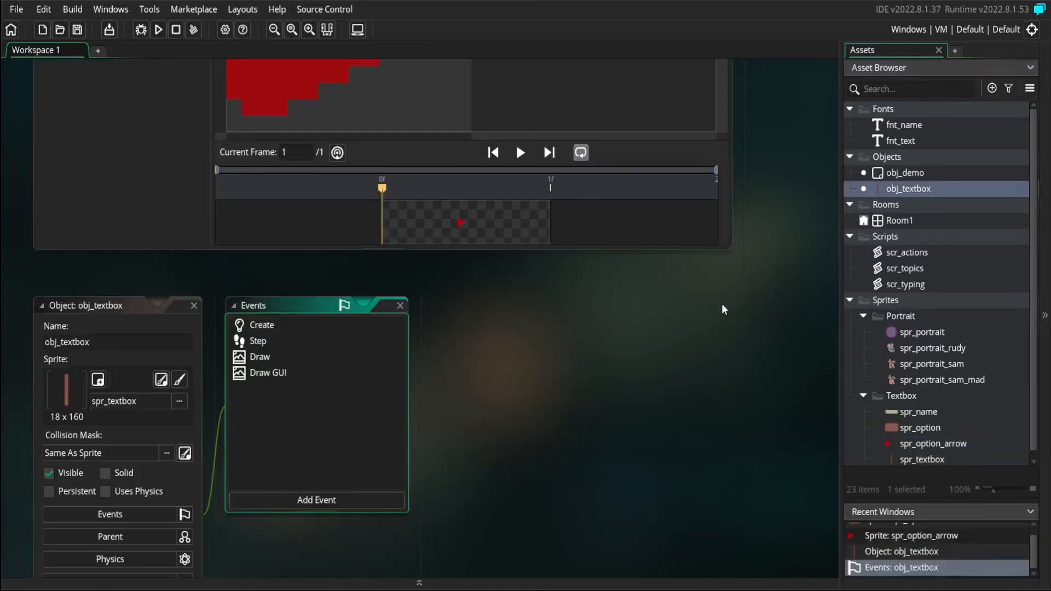
Step: Add an // Option block to obj_textbox's Create event, including option_spacing = 50
{"action": "double_click", "coordinate": [261, 324]}
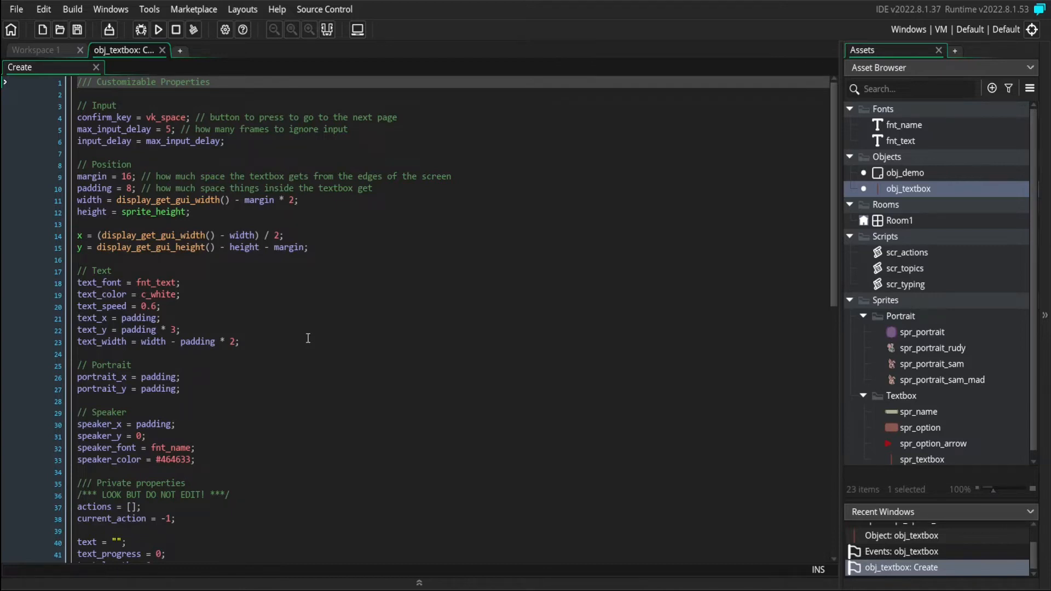
{"action": "mouse_move", "coordinate": [334, 410]}
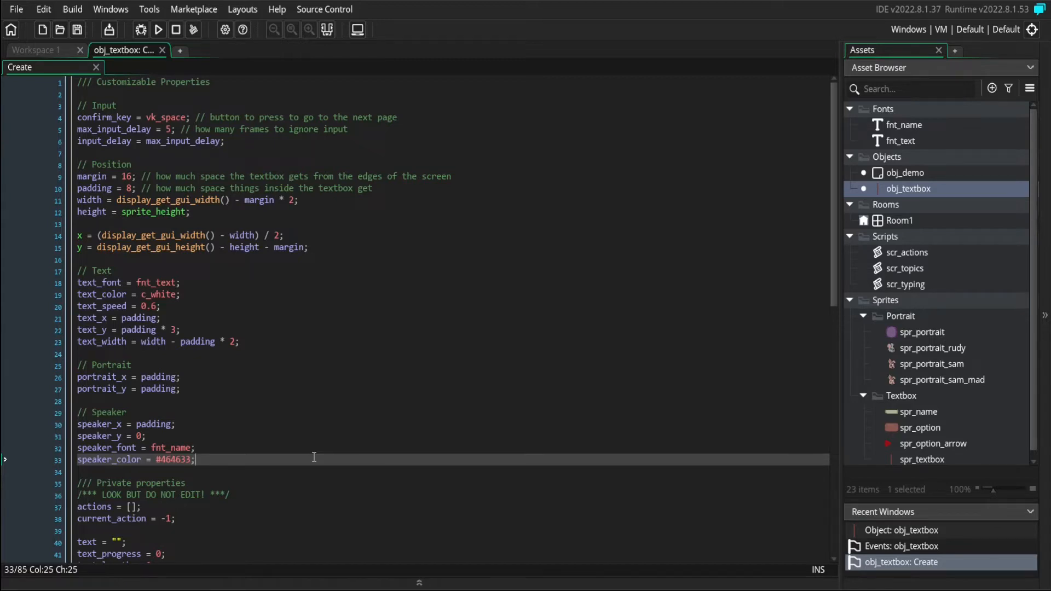
{"action": "type", "text": "// Option"}
{"action": "type", "text": "option_y = padding * 16;"}
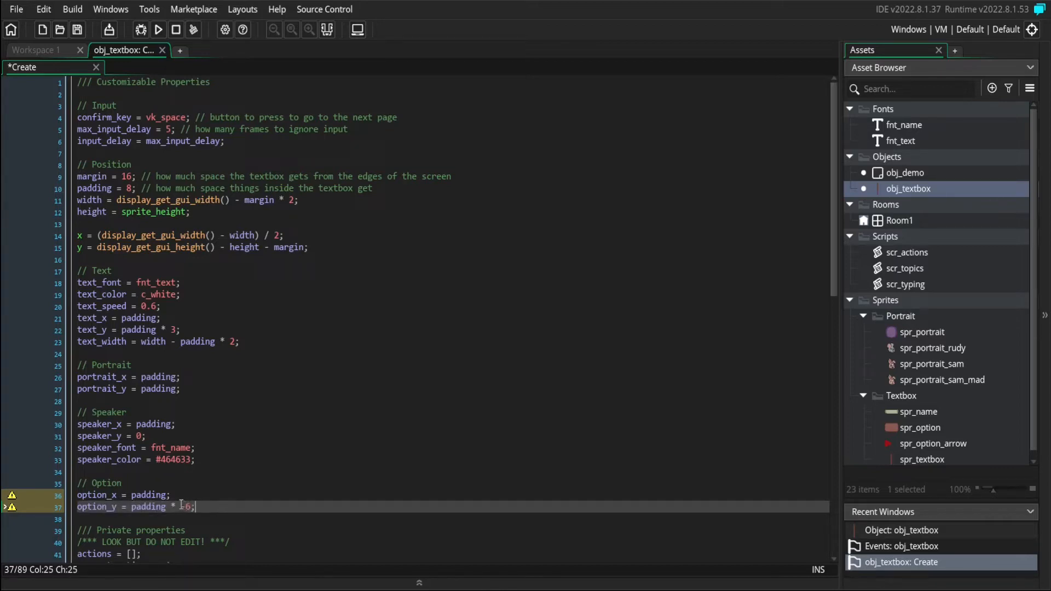
{"action": "type", "text": "-"}
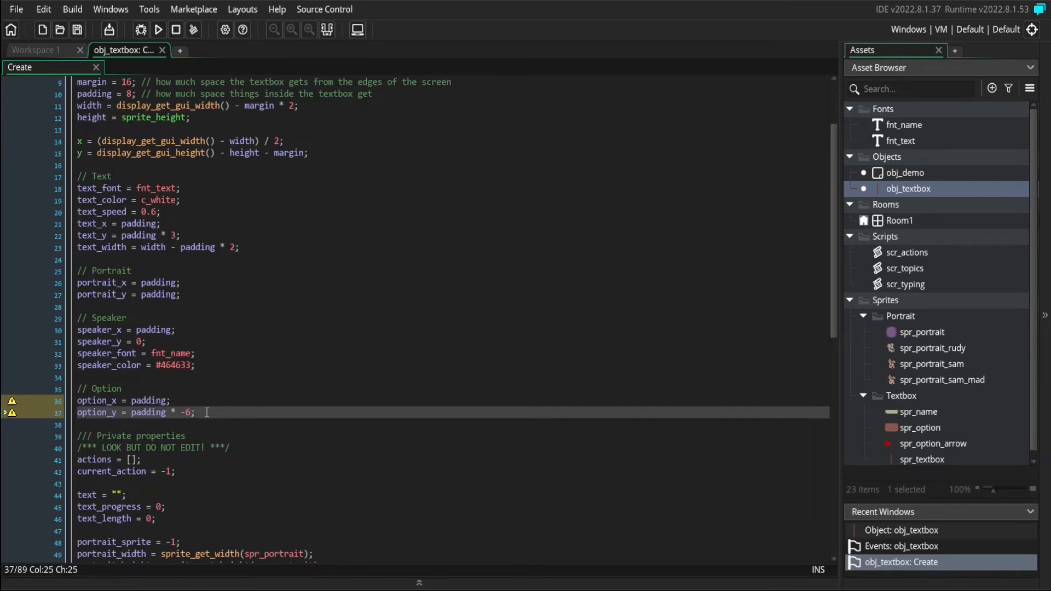
{"action": "type", "text": "option_spacing = 50;"}
{"action": "type", "text": "option_height = 40;"}
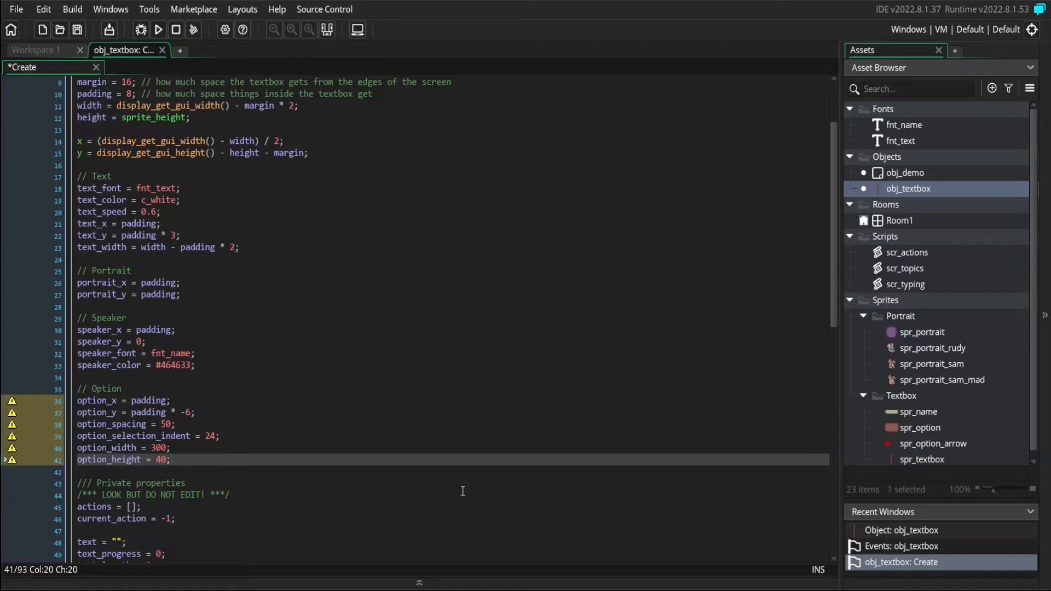
{"action": "double_click", "coordinate": [920, 427]}
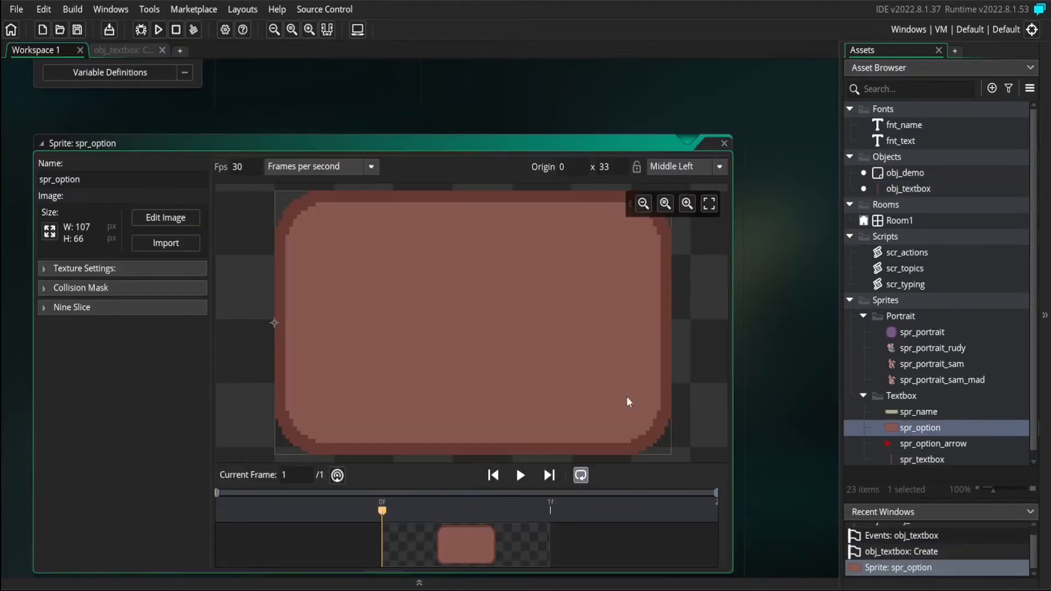
{"action": "left_click", "coordinate": [71, 307]}
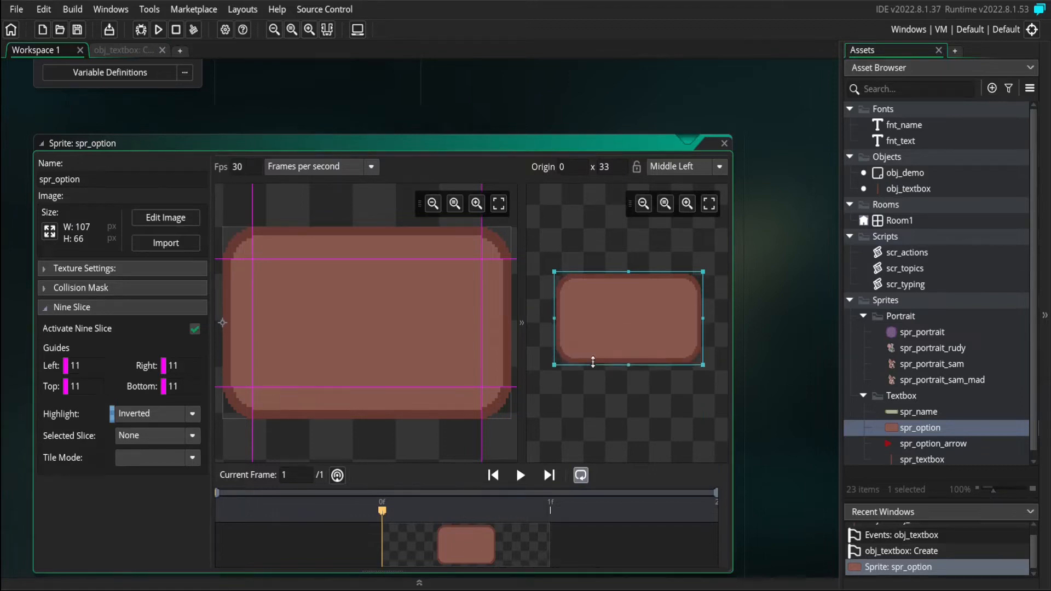
{"action": "left_click_drag", "start_coordinate": [592, 363], "coordinate": [592, 350]}
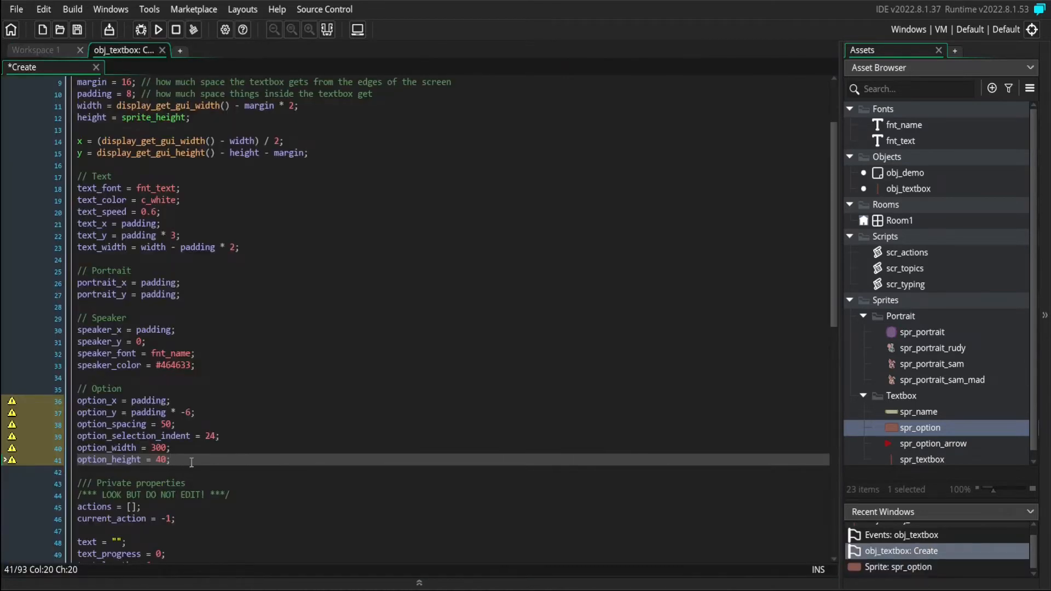
Step: Add option_text_x = 10 and option_text_color = c_white to the Create code
{"action": "key", "text": "enter"}
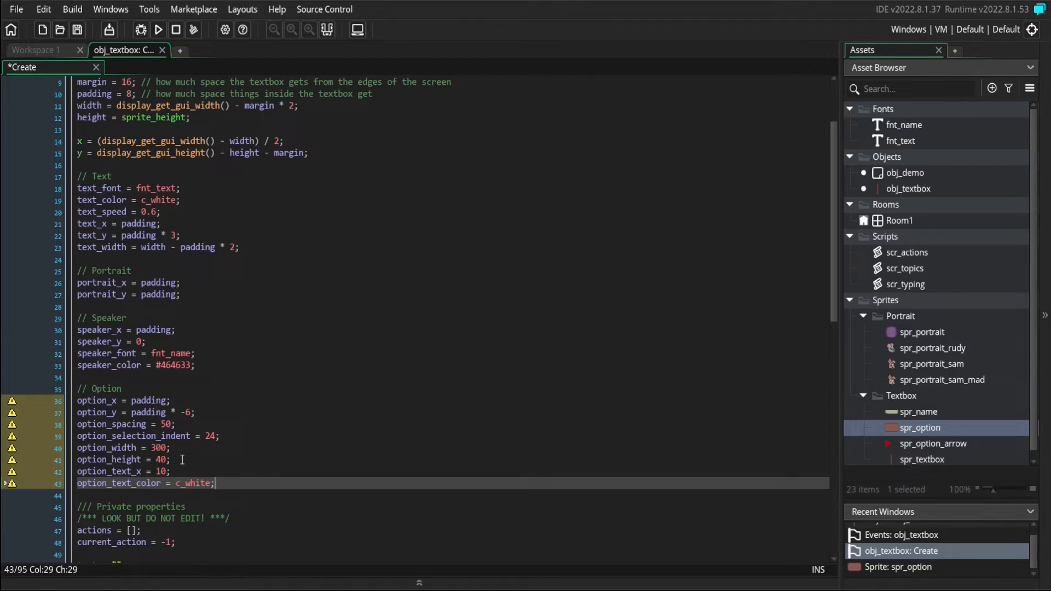
{"action": "scroll", "scroll_direction": "down", "scroll_amount": 3}
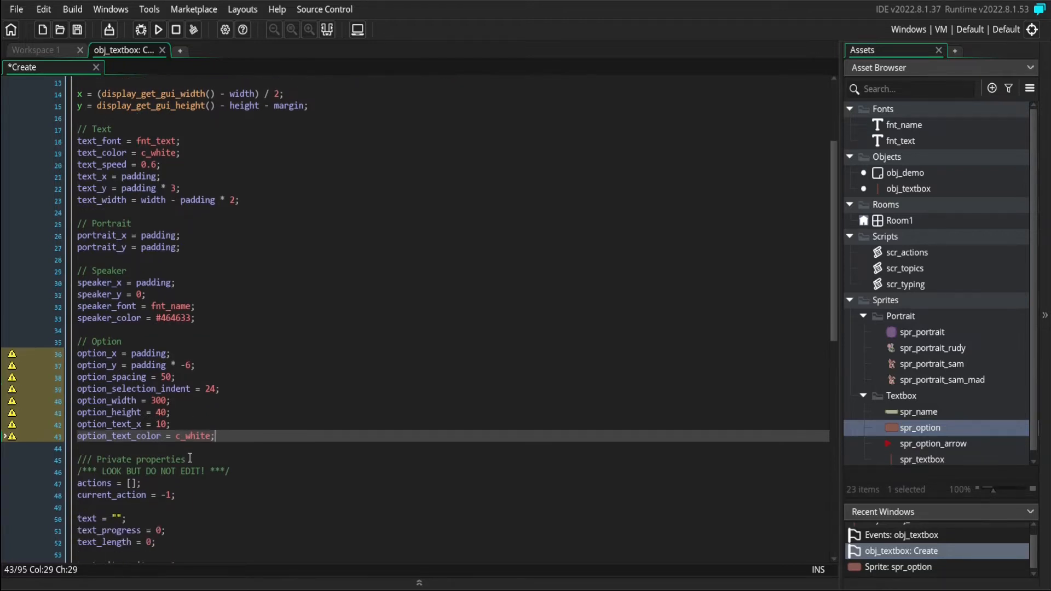
{"action": "scroll", "scroll_direction": "down", "scroll_amount": 3}
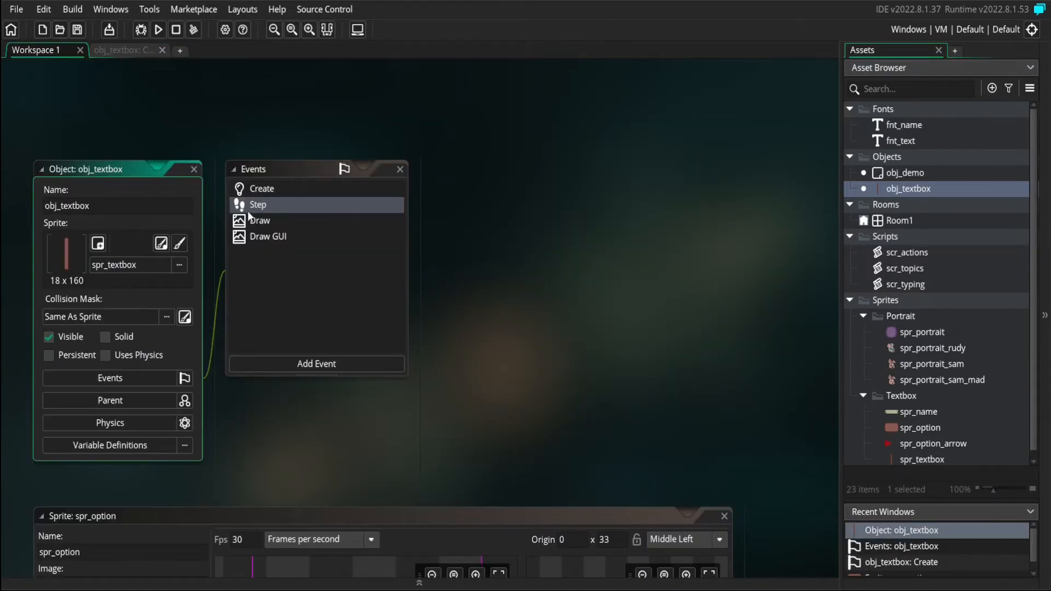
Step: Wrap the Step event's confirm check in if (option_count > 0) else if (confirm) next()
{"action": "double_click", "coordinate": [257, 204]}
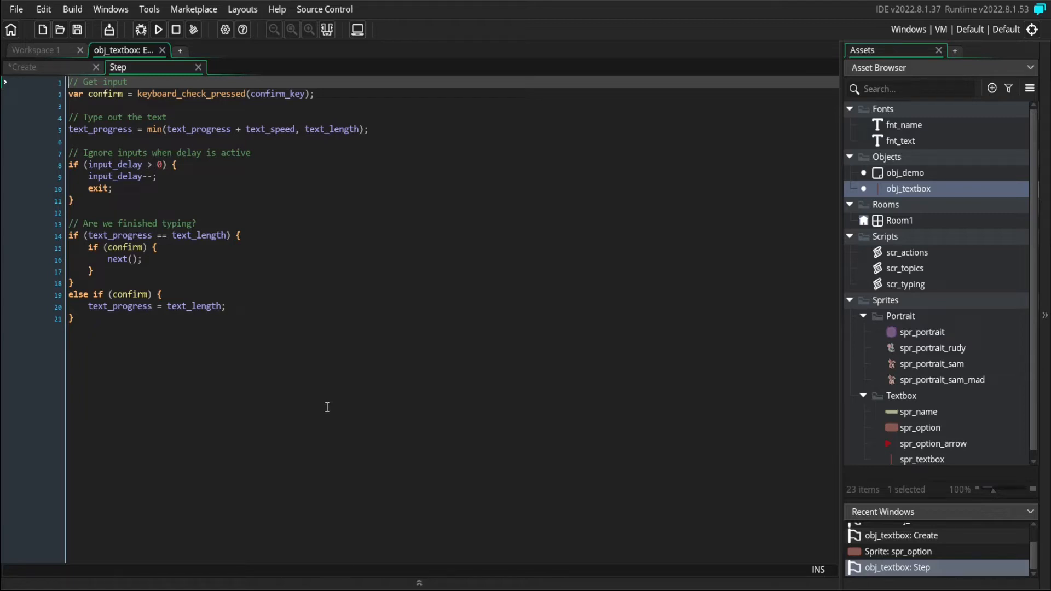
{"action": "mouse_move", "coordinate": [199, 244]}
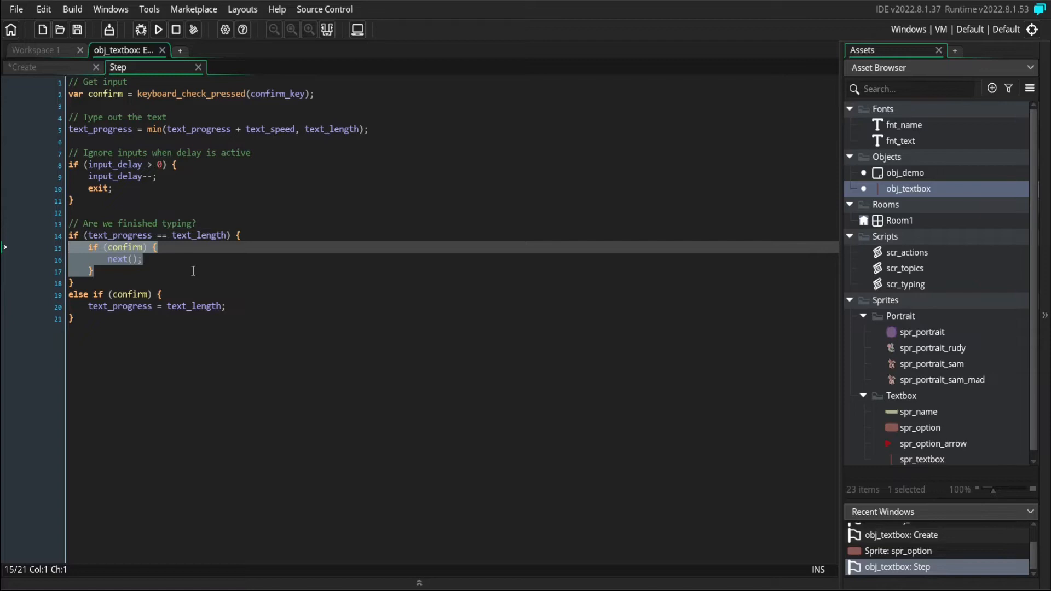
{"action": "left_click", "coordinate": [120, 259]}
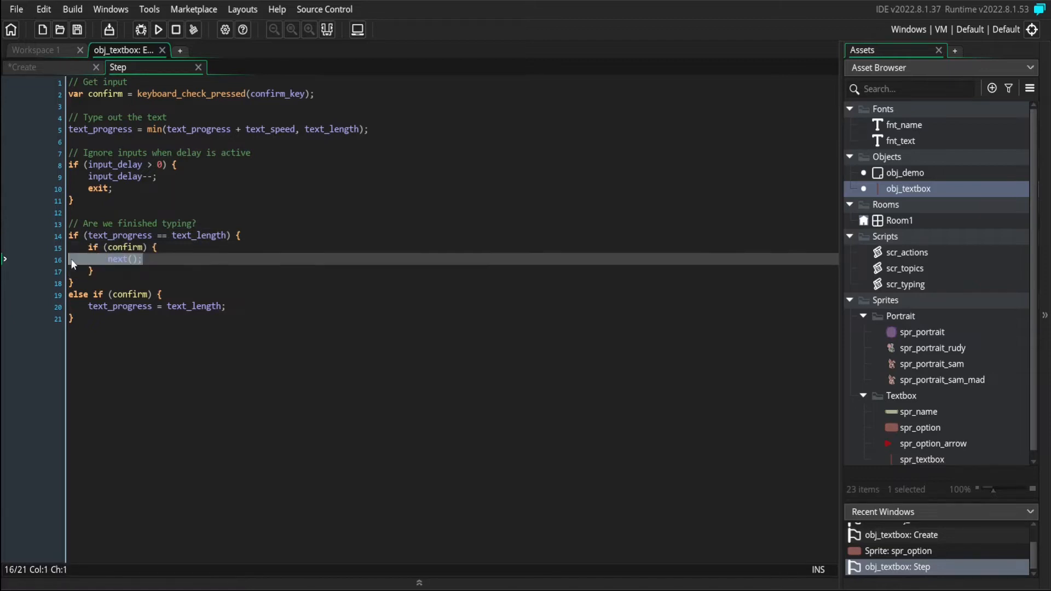
{"action": "mouse_move", "coordinate": [155, 275]}
{"action": "type", "text": "option_count > 0"}
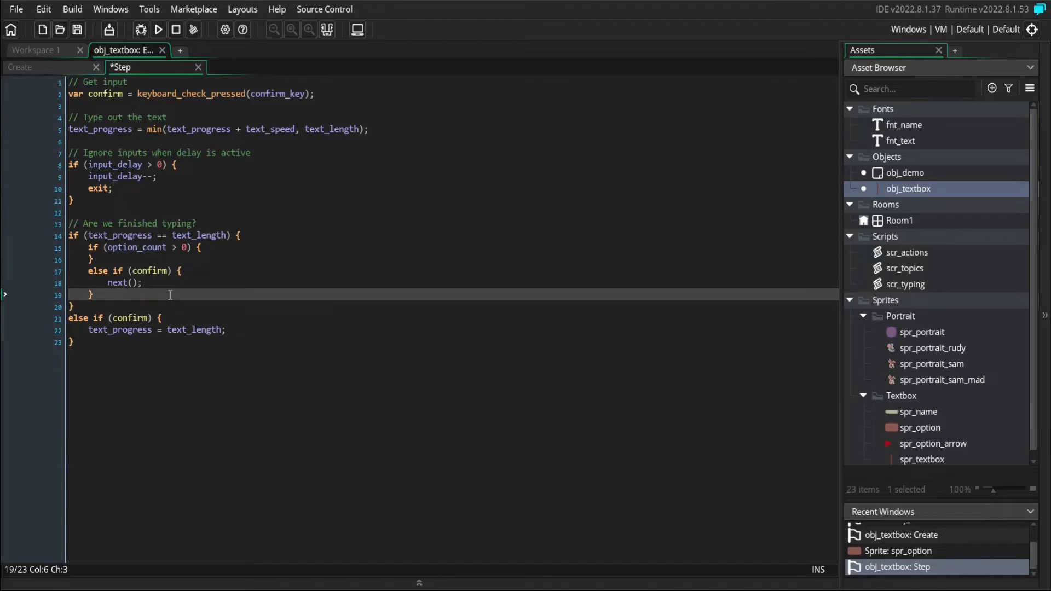
Step: Read up/down input and add change = down - up to current_option, wrapping at 0 and option_count
{"action": "type", "text": "var up = keyboard_check_pressed(up_key);"}
{"action": "type", "text": "var down = keyboard_check_pressed(down_key);"}
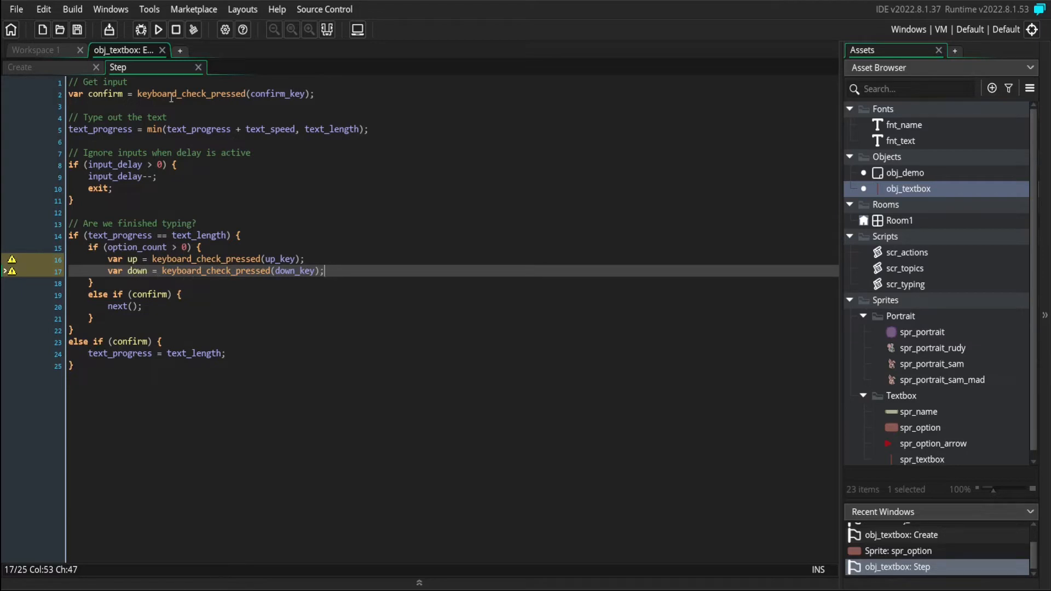
{"action": "mouse_move", "coordinate": [354, 265]}
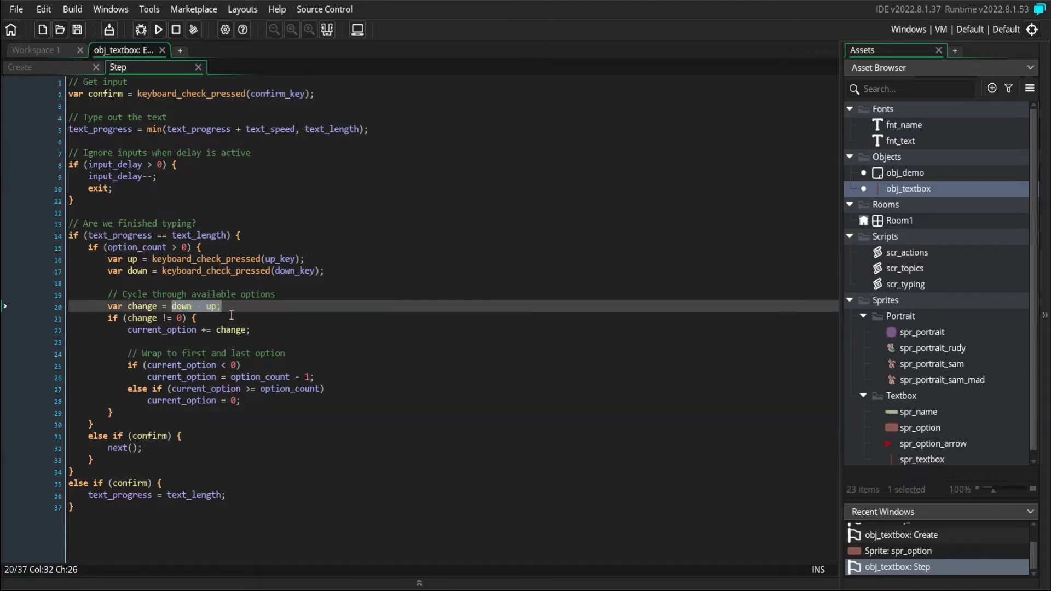
{"action": "mouse_move", "coordinate": [190, 298]}
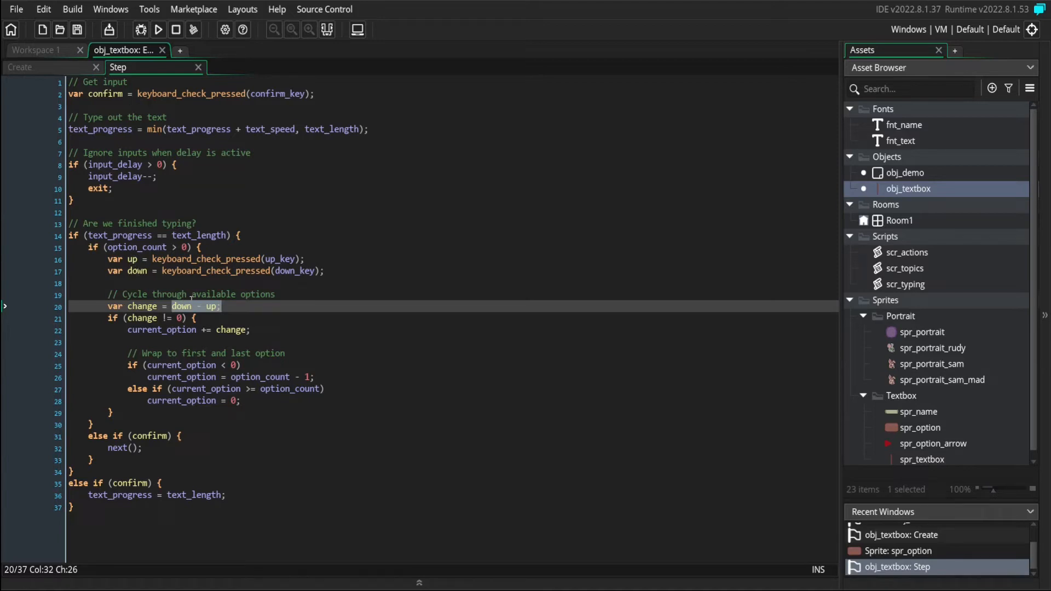
{"action": "left_click", "coordinate": [125, 271]}
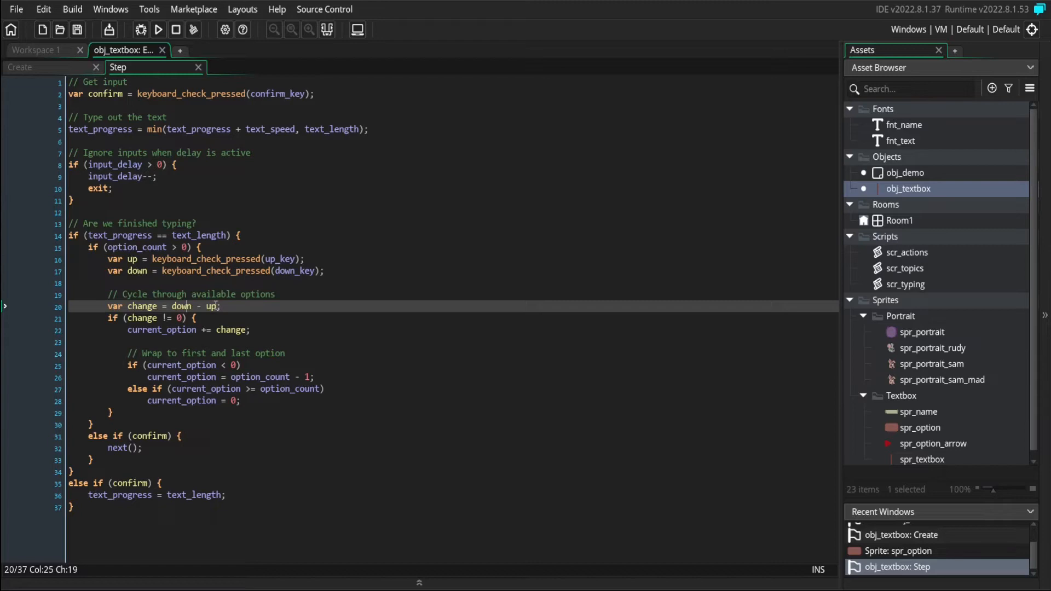
{"action": "mouse_move", "coordinate": [138, 260]}
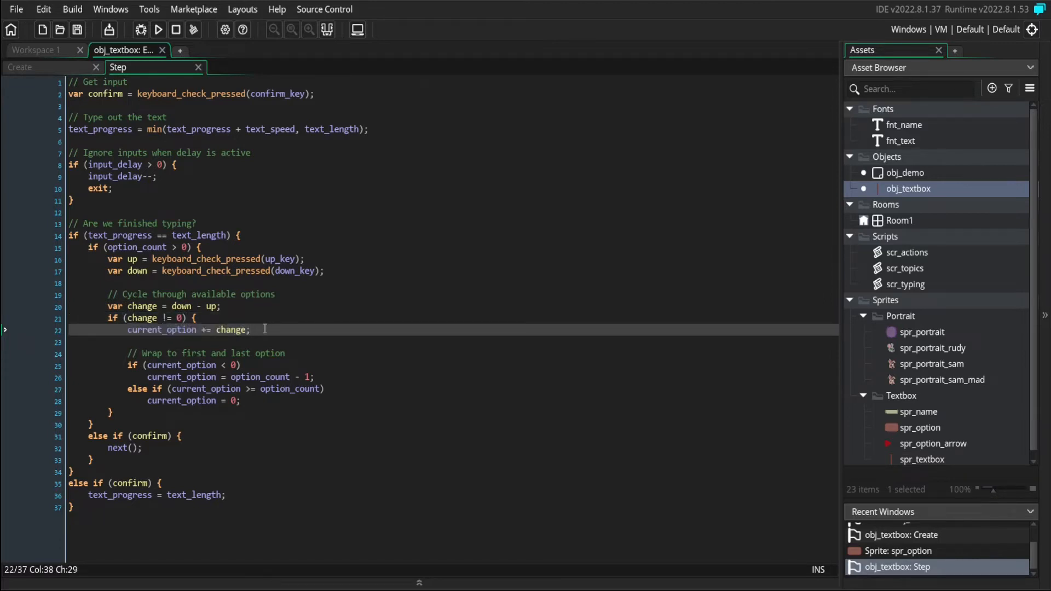
{"action": "left_click", "coordinate": [194, 364]}
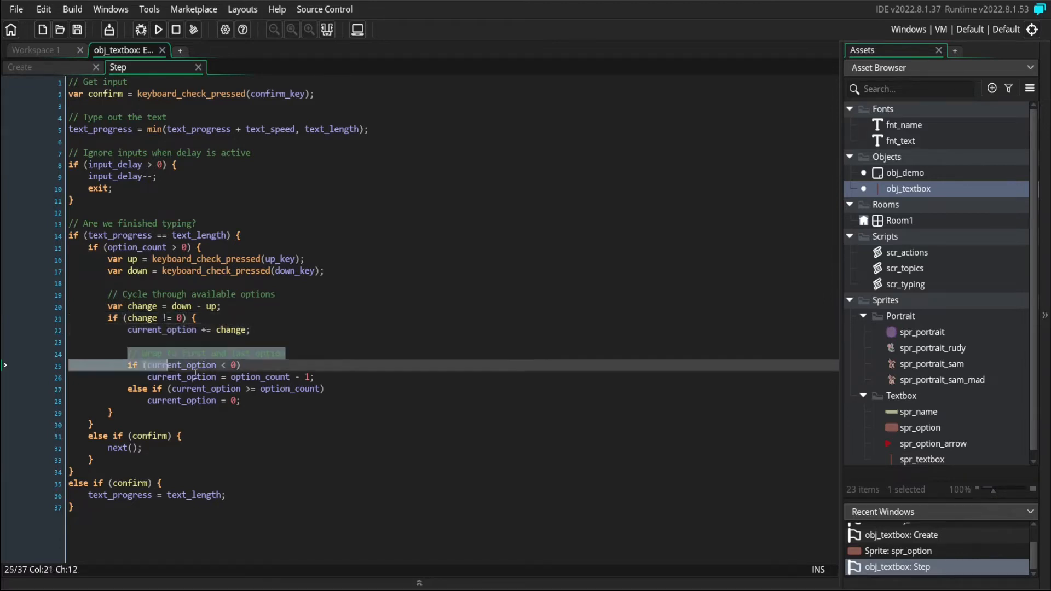
{"action": "left_click", "coordinate": [239, 400]}
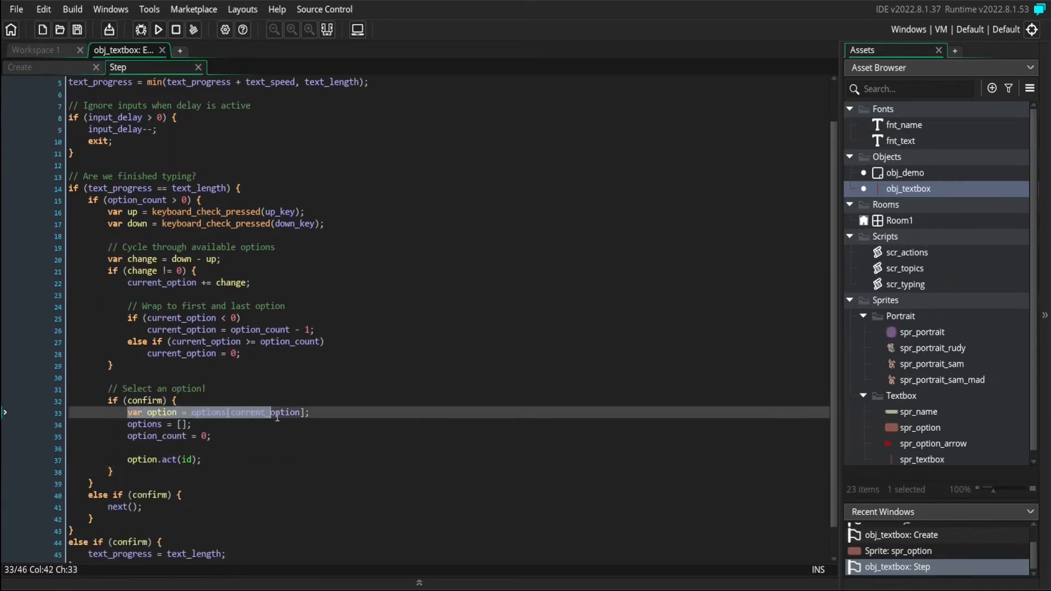
Step: Add an if (confirm) block that takes options[current_option], clears options, zeroes option_count and calls option.act(id)
{"action": "left_click", "coordinate": [328, 412]}
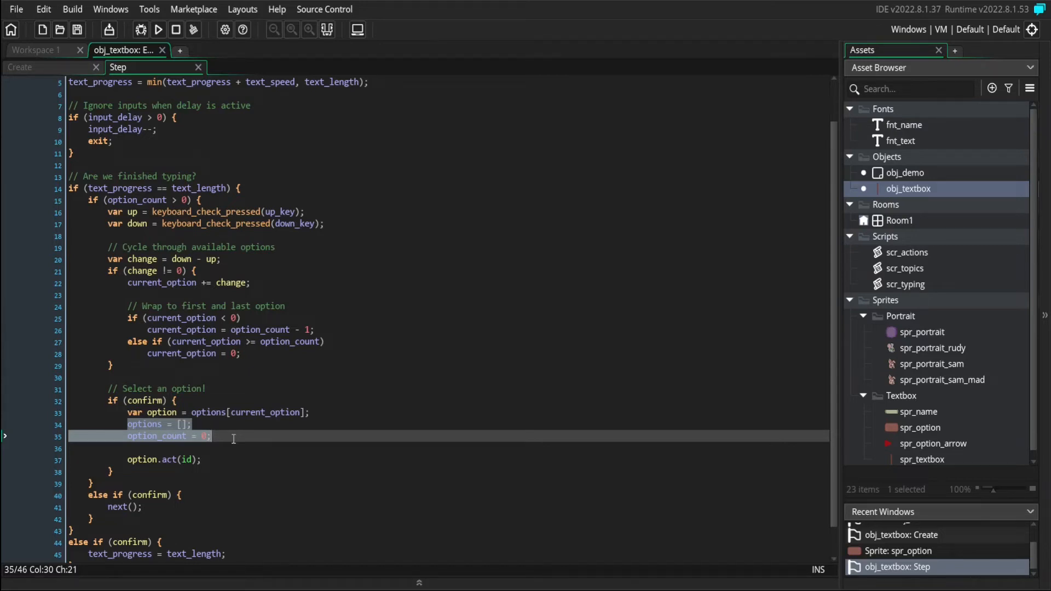
{"action": "left_click", "coordinate": [129, 459]}
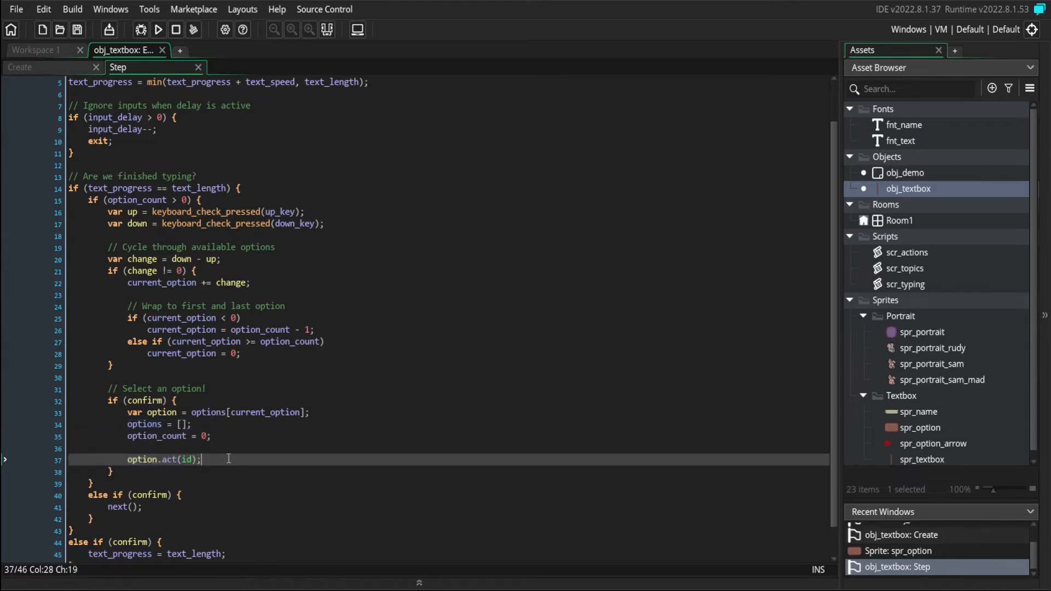
{"action": "left_click", "coordinate": [165, 459]}
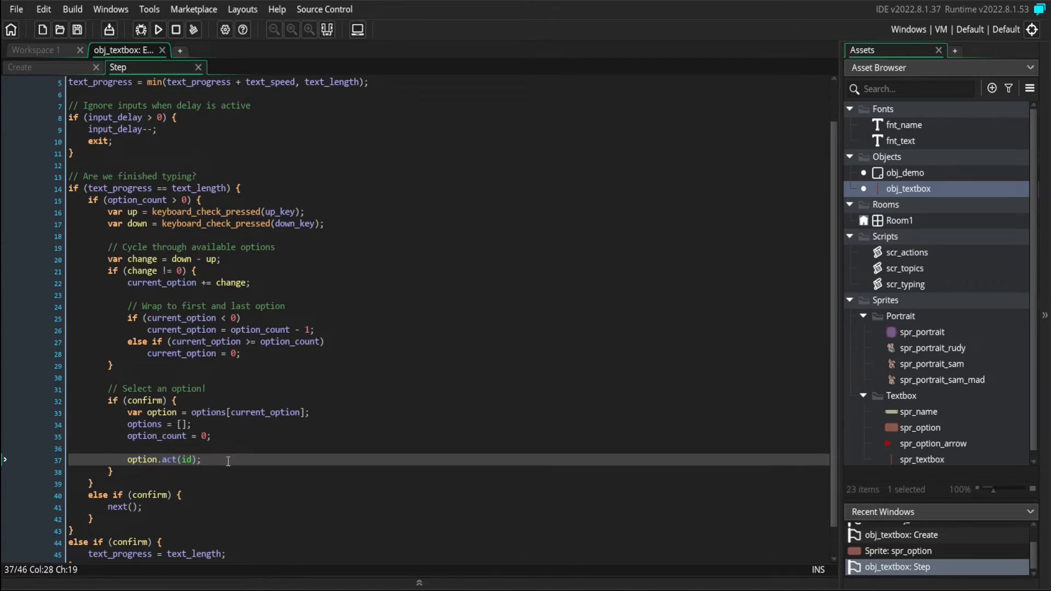
{"action": "mouse_move", "coordinate": [558, 433]}
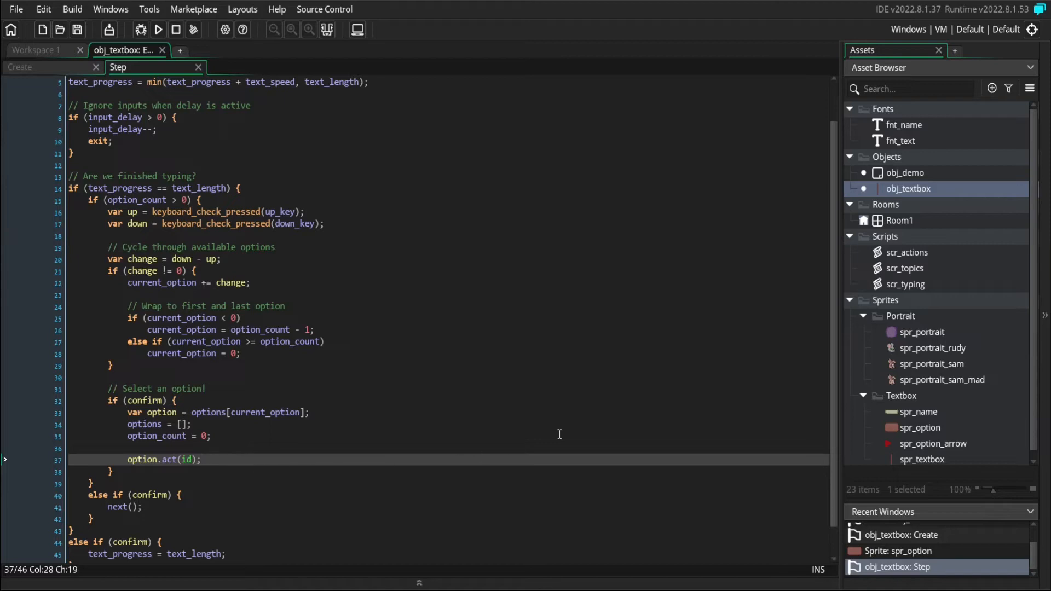
{"action": "mouse_move", "coordinate": [909, 262]}
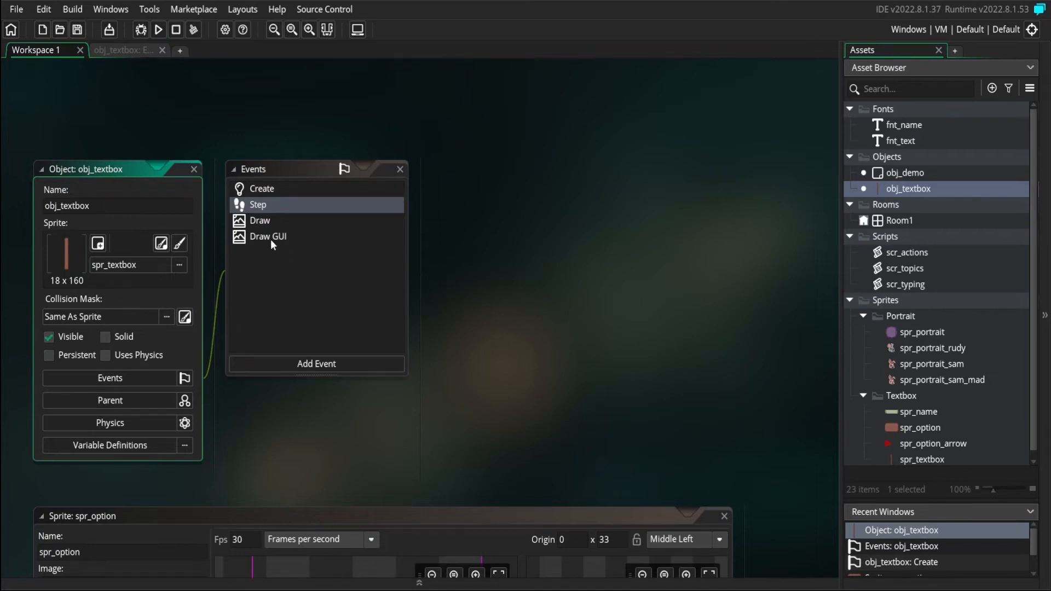
Step: In Draw GUI, loop over options computing opt_x/opt_y and drawing the arrow, box and text
{"action": "double_click", "coordinate": [267, 236]}
{"action": "type", "text": "for (var i = 0; i < option_count; i++) {"}
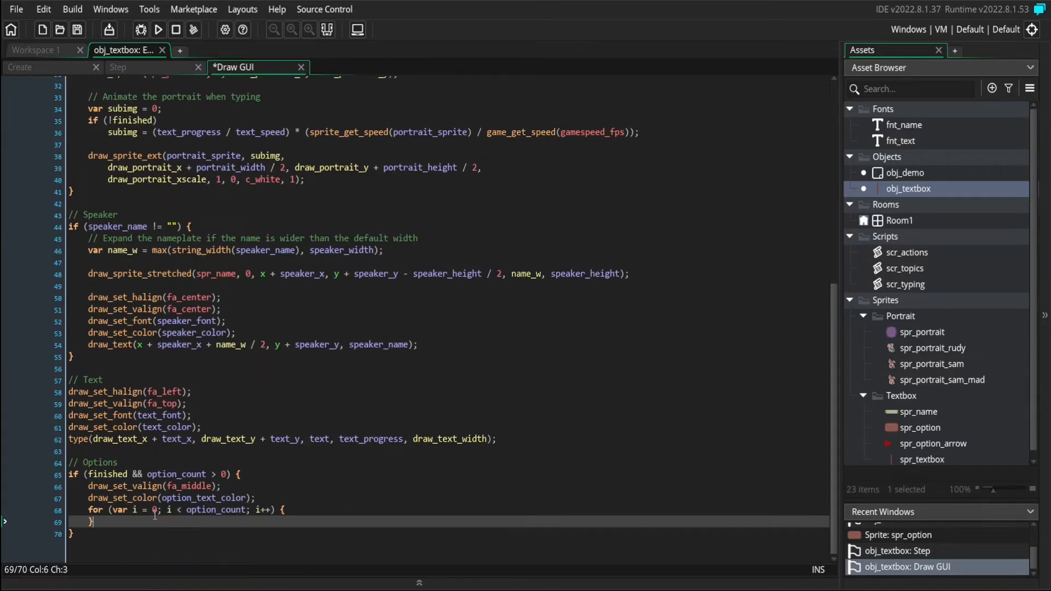
{"action": "mouse_move", "coordinate": [311, 514]}
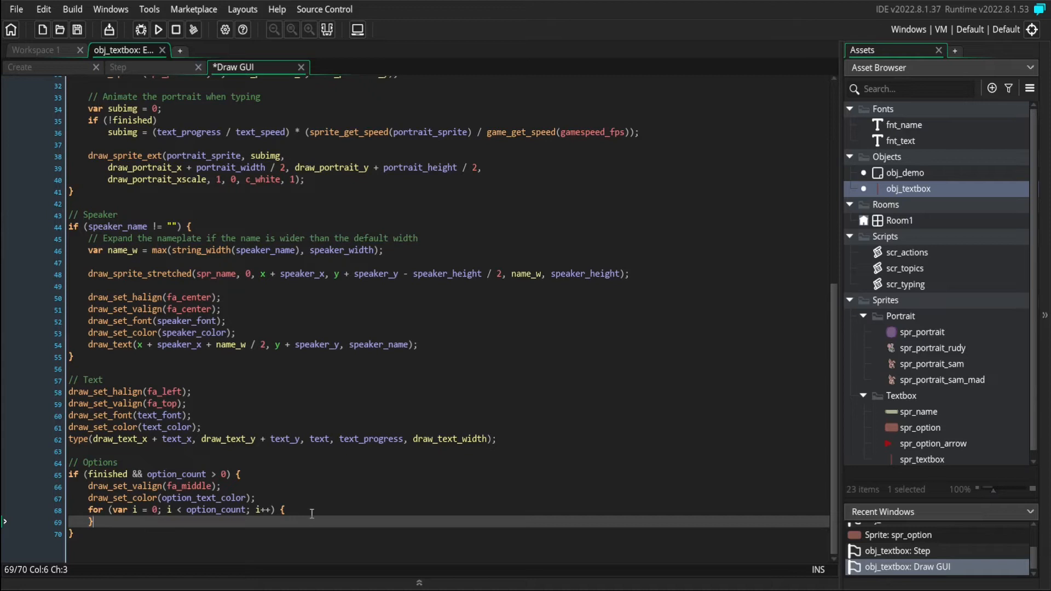
{"action": "type", "text": "var opt_x = x + option_x;"}
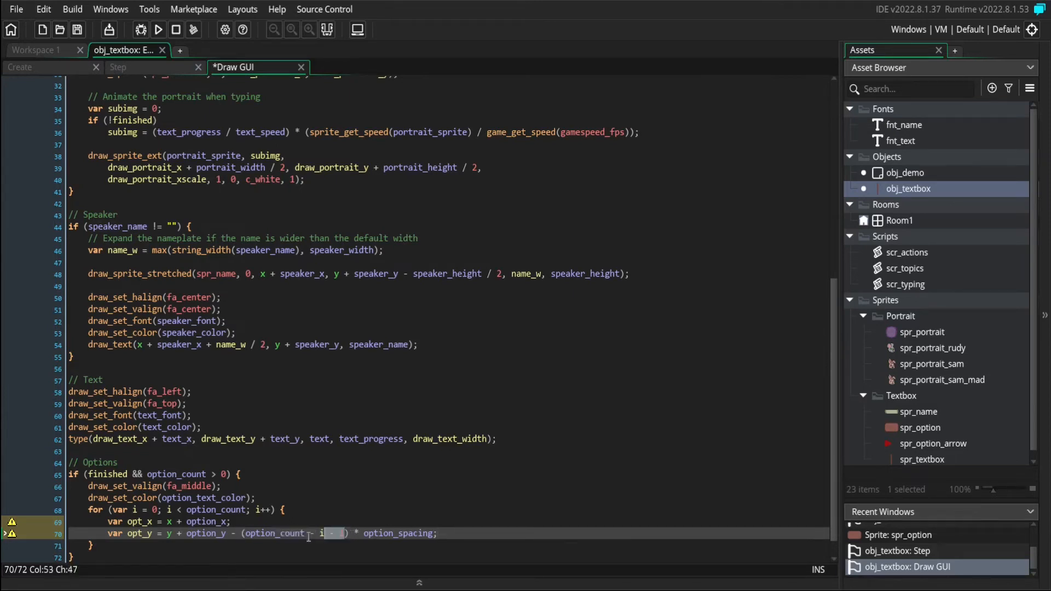
{"action": "type", "text": "- 1"}
{"action": "type", "text": "draw_sprite_stretched(spr_option, 0, opt_x, opt_y - option_height / 2, option_width, option_height);"}
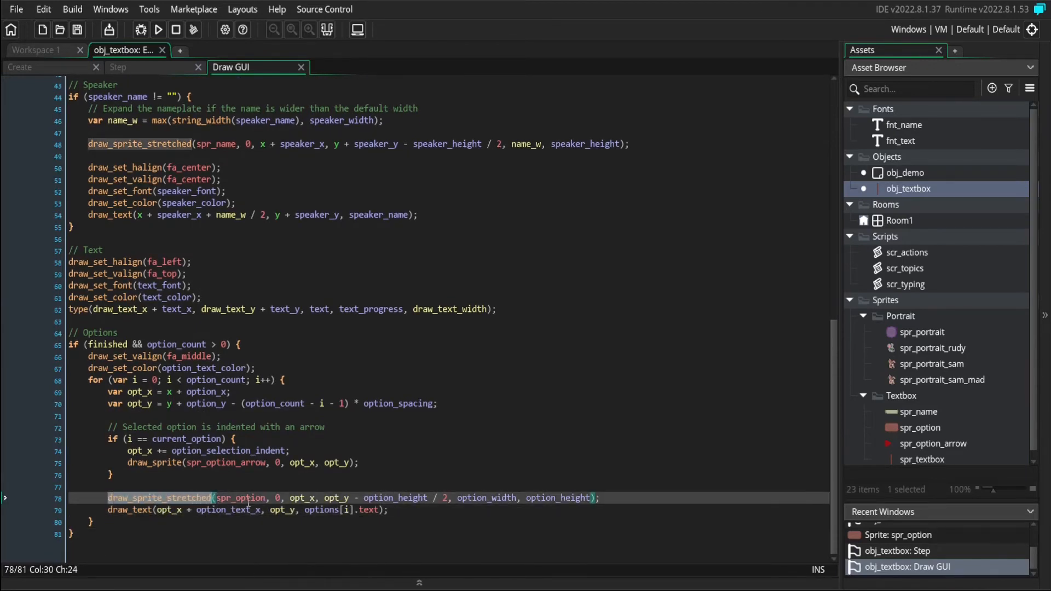
Step: Write a ChoiceAction constructor inheriting DialogueAction that pushes argument[1..] into an options array
{"action": "left_click", "coordinate": [188, 497]}
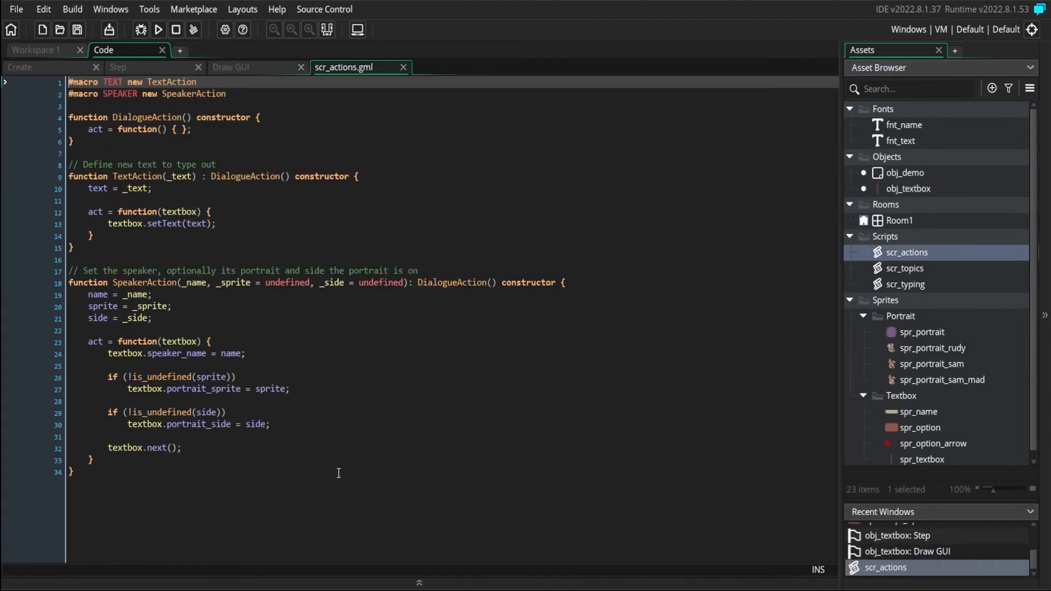
{"action": "mouse_move", "coordinate": [371, 475]}
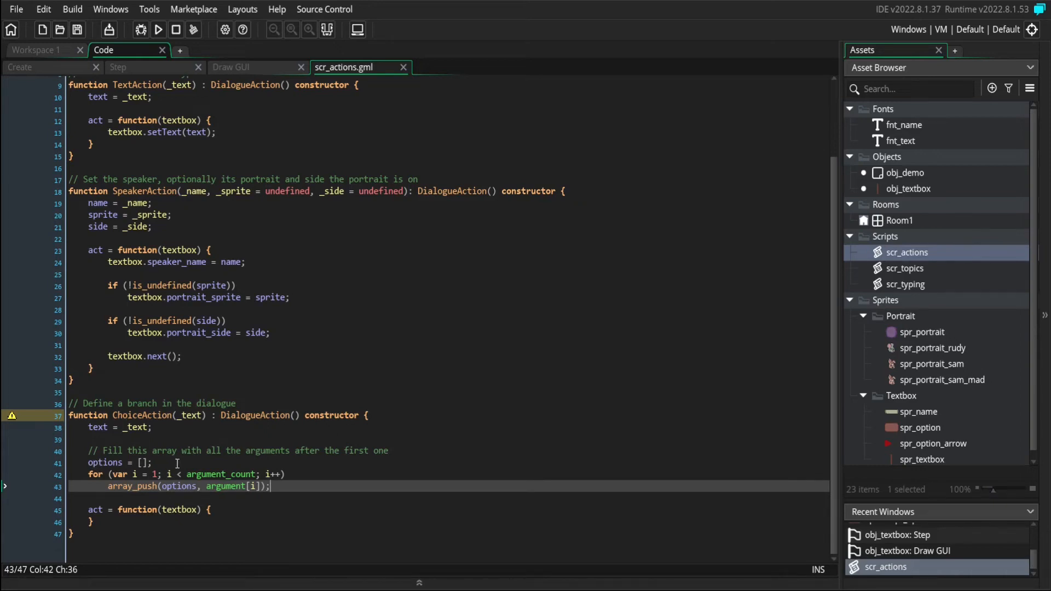
{"action": "mouse_move", "coordinate": [232, 432]}
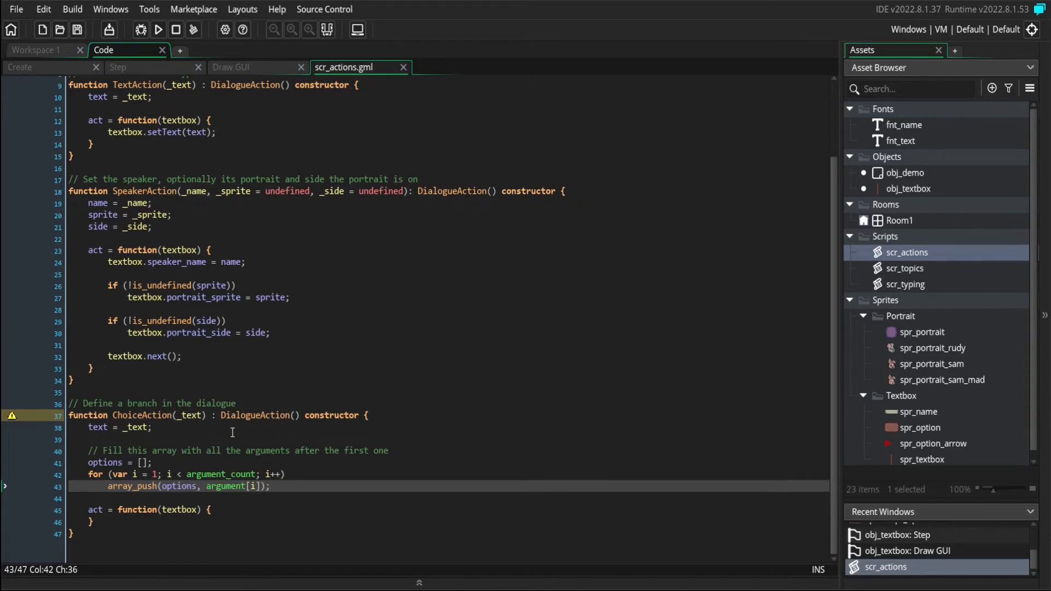
Step: Fill ChoiceAction's act with setText, options, option_count and current_option = 0, then add OptionAction calling setTopic
{"action": "left_click", "coordinate": [251, 509]}
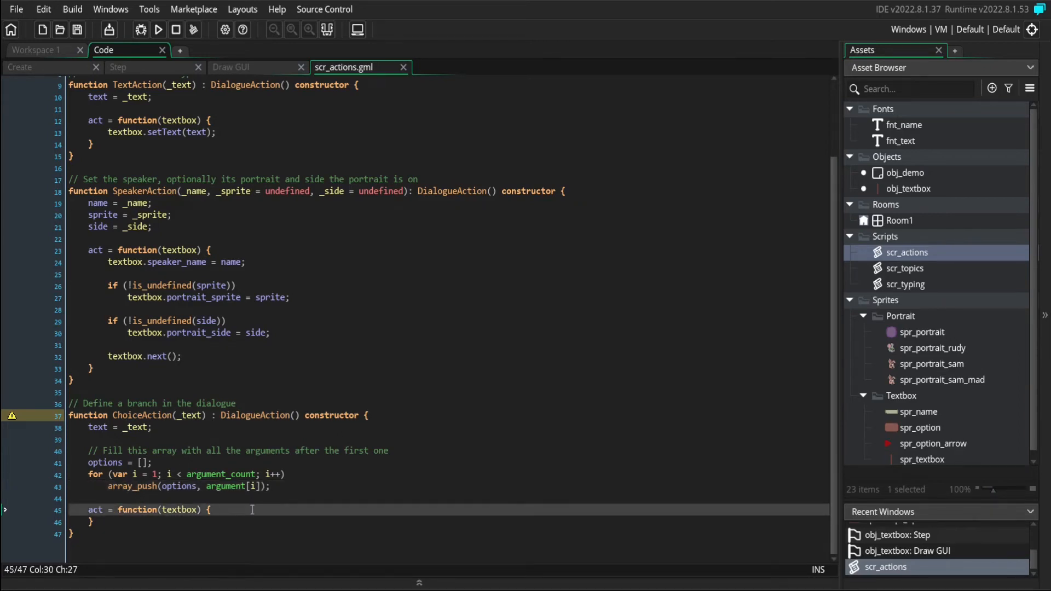
{"action": "type", "text": "textbox.setText(text);"}
{"action": "type", "text": "textbox.current_option = 0;"}
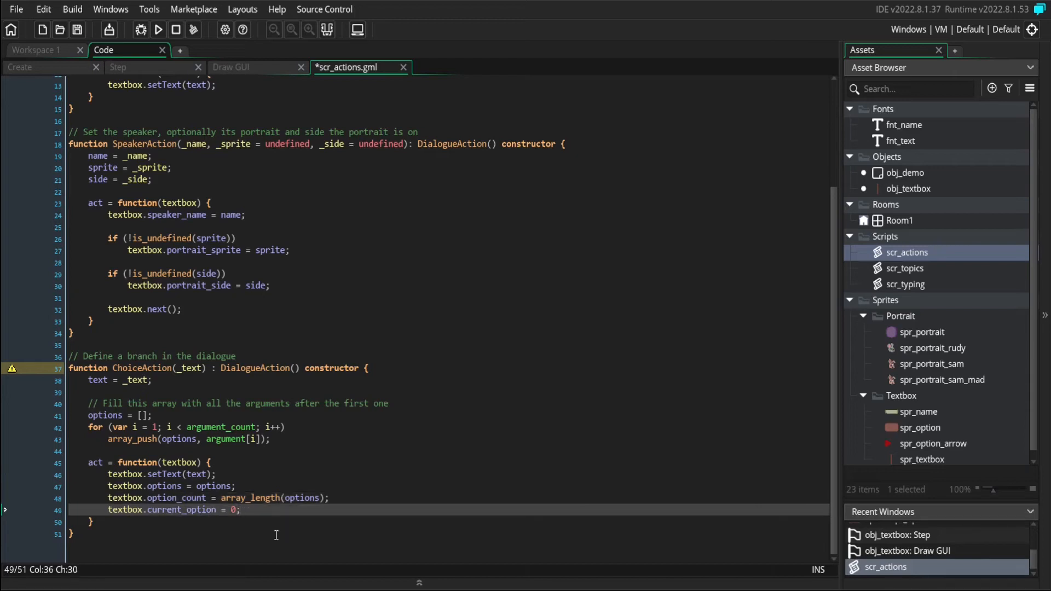
{"action": "mouse_move", "coordinate": [271, 482]}
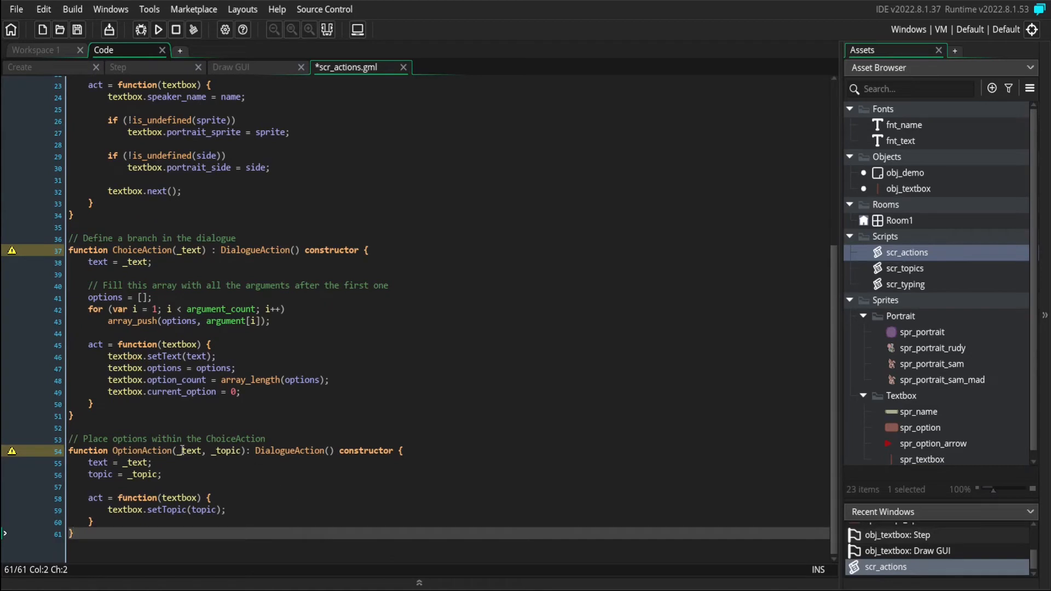
{"action": "mouse_move", "coordinate": [189, 450]}
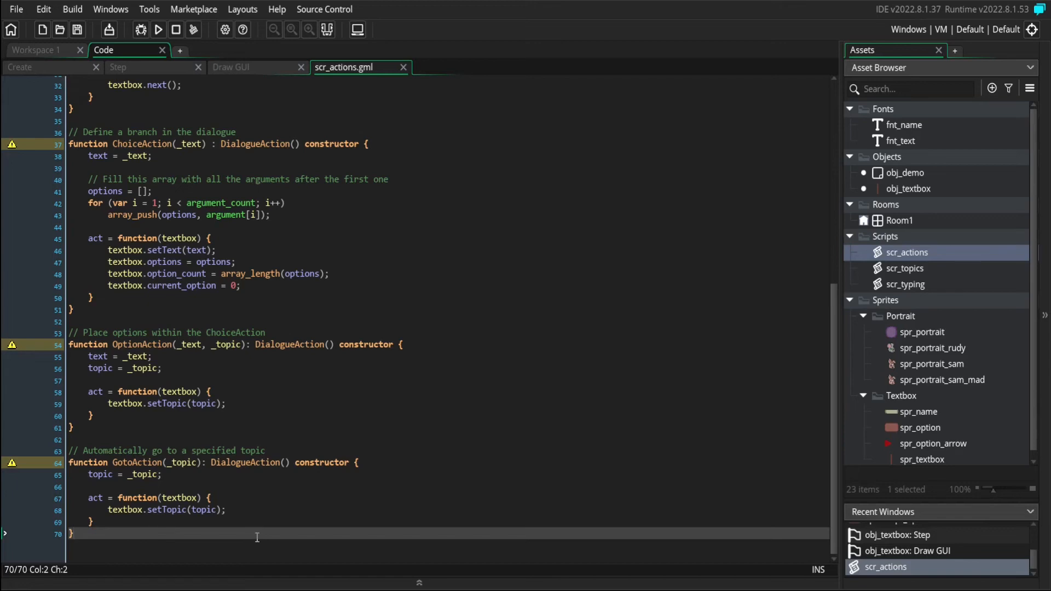
{"action": "mouse_move", "coordinate": [230, 542]}
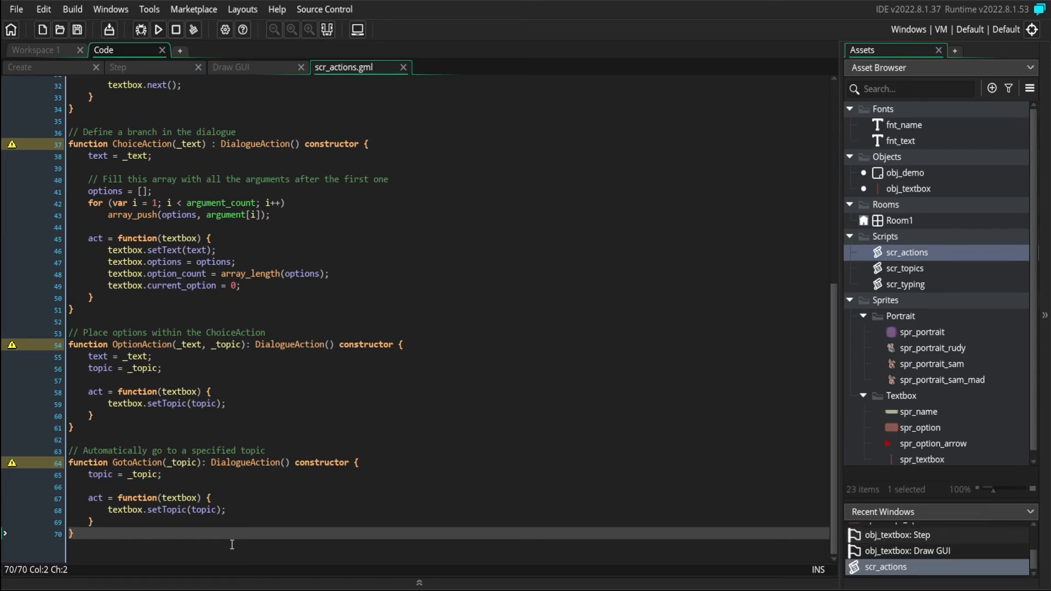
{"action": "mouse_move", "coordinate": [114, 457]}
{"action": "type", "text": "#macro GOTO new GotoAction"}
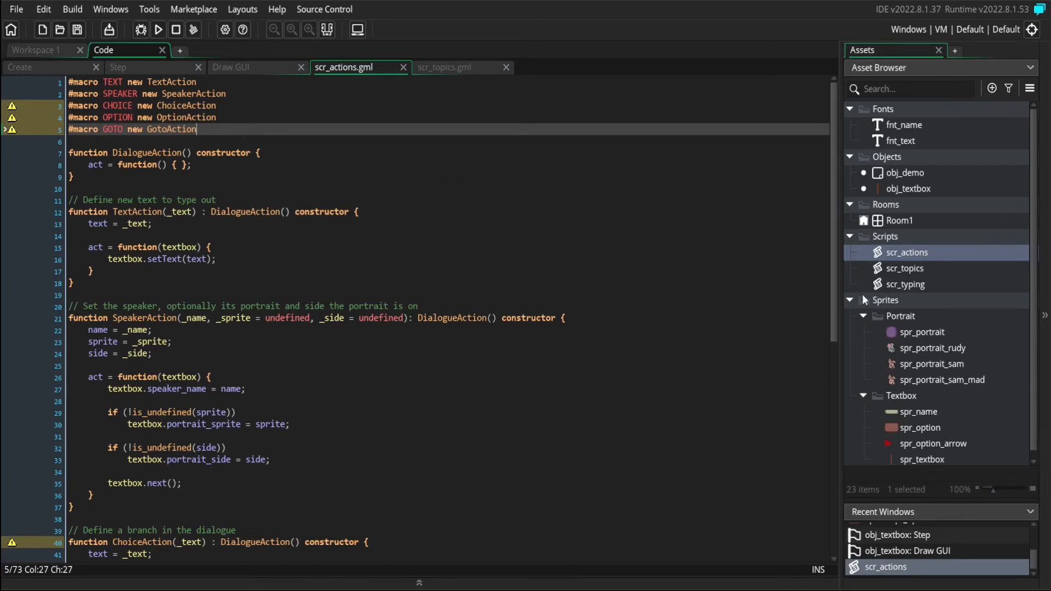
Step: Open scr_topics to review the Breakfast choice's Eggs and Pancakes options
{"action": "left_click", "coordinate": [445, 67]}
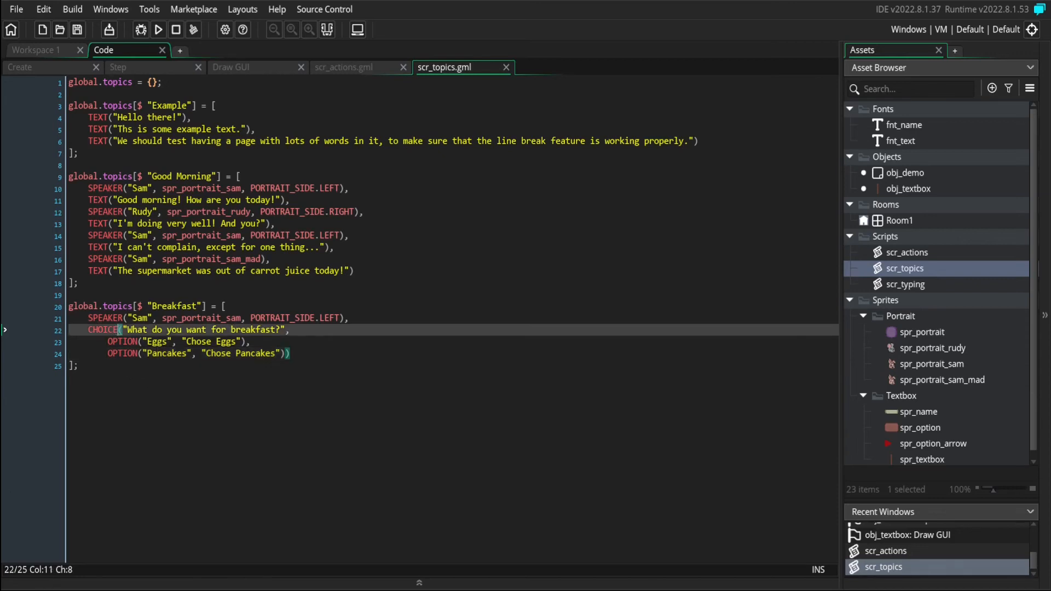
{"action": "left_click", "coordinate": [284, 353]}
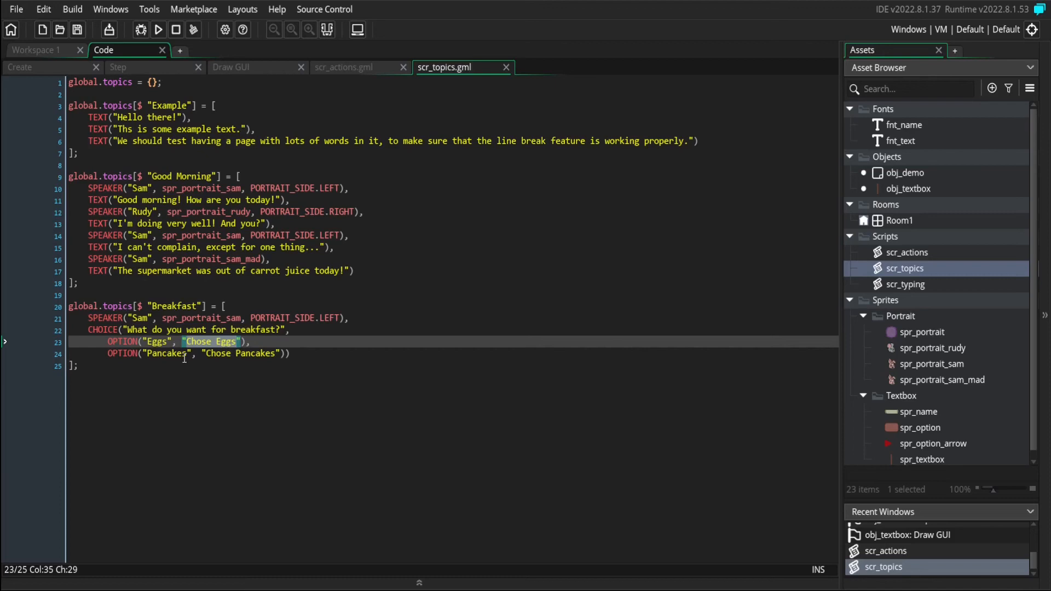
{"action": "left_click", "coordinate": [155, 353]}
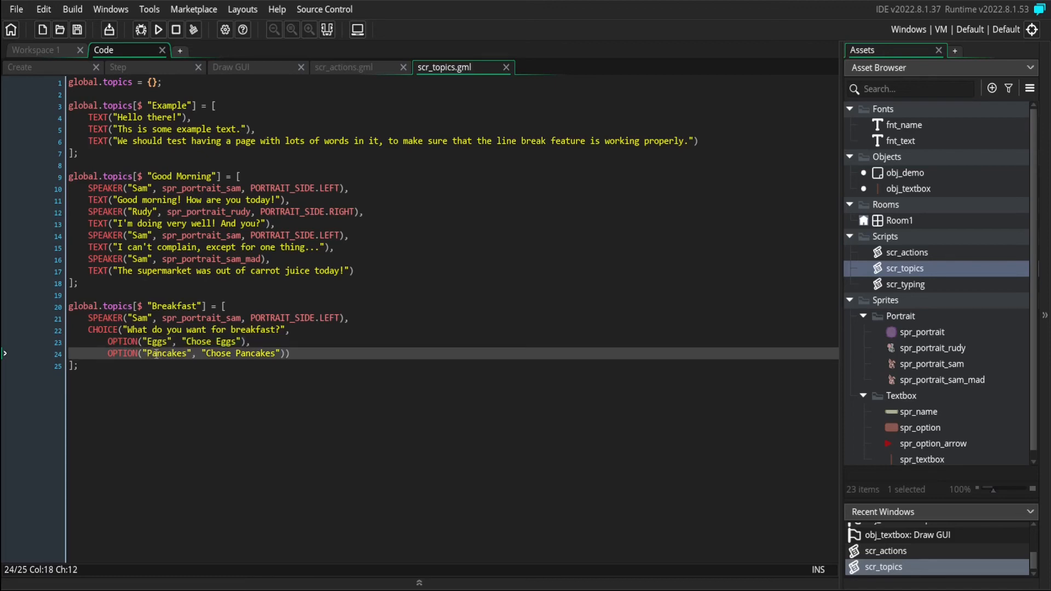
Step: Add Chose Eggs, Chose Pancakes and End of Breakfast topics, both branches ending with GOTO("End of Breakfast")
{"action": "double_click", "coordinate": [239, 353]}
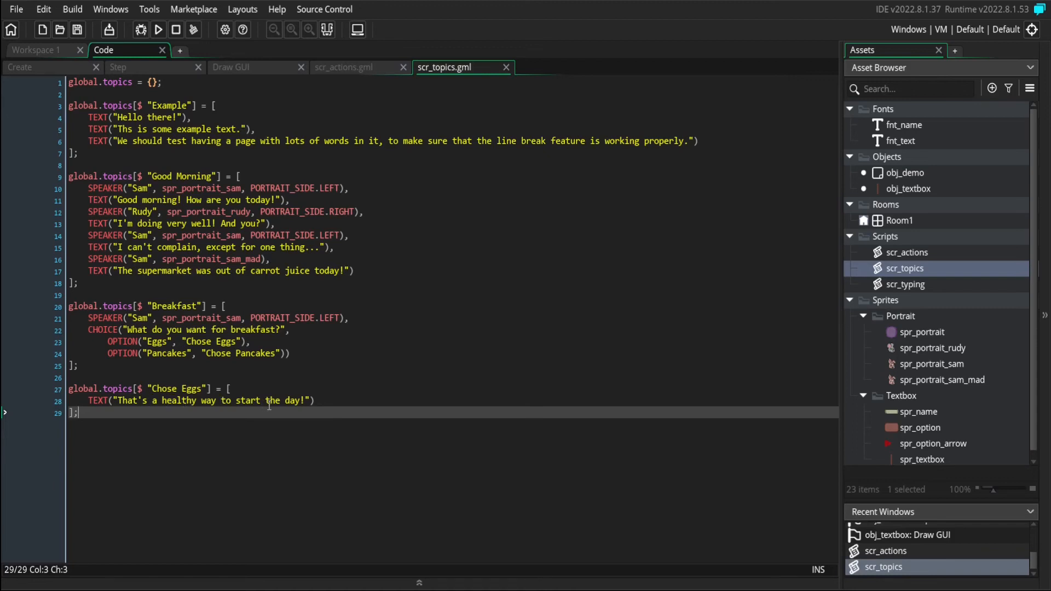
{"action": "mouse_move", "coordinate": [329, 404]}
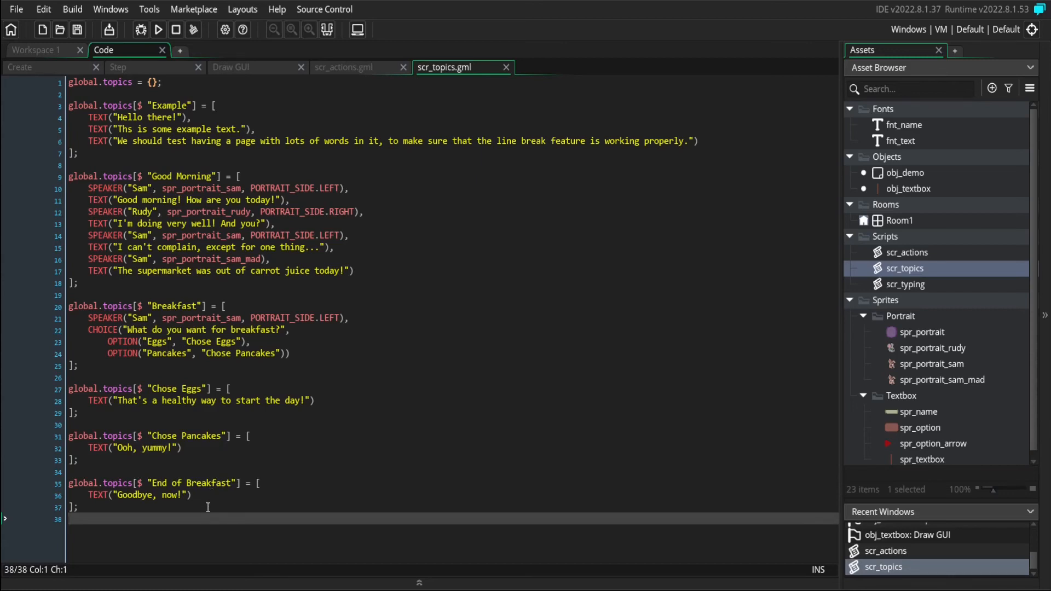
{"action": "left_click", "coordinate": [322, 400]}
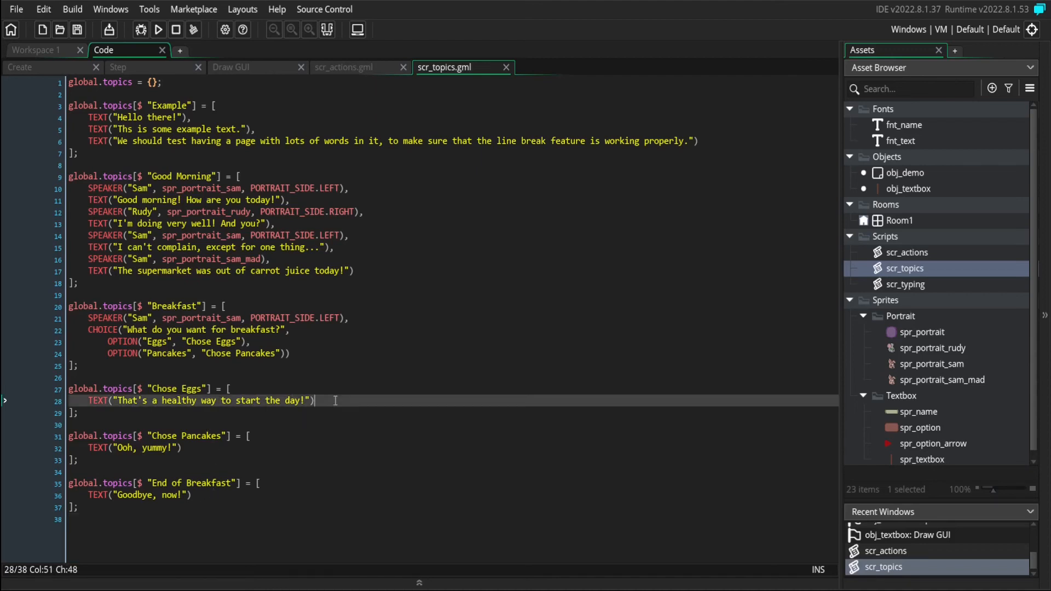
{"action": "type", "text": "GOTO(\"End of Breakfast\")"}
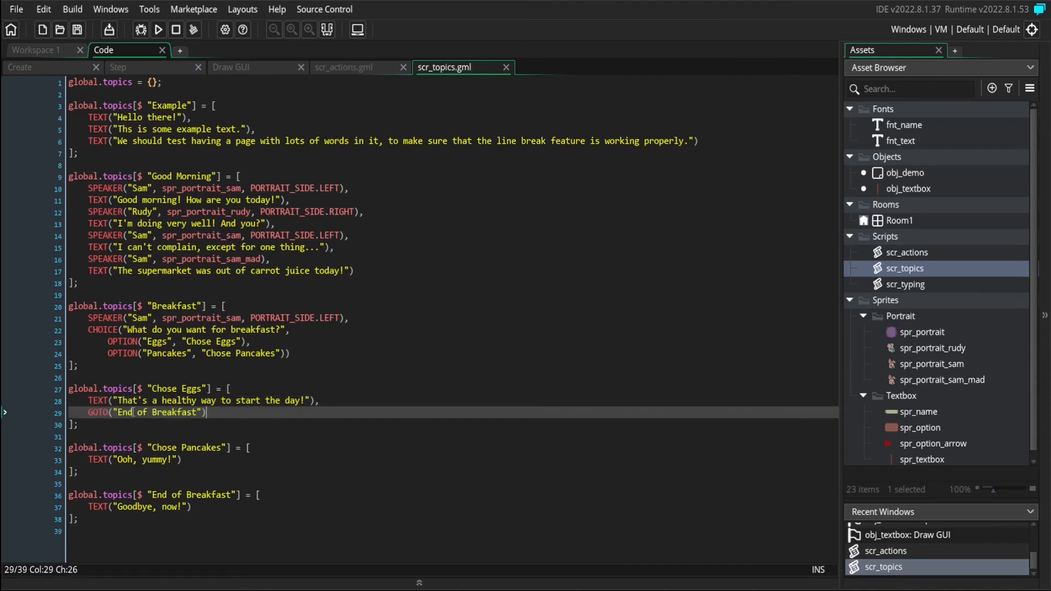
{"action": "mouse_move", "coordinate": [169, 430]}
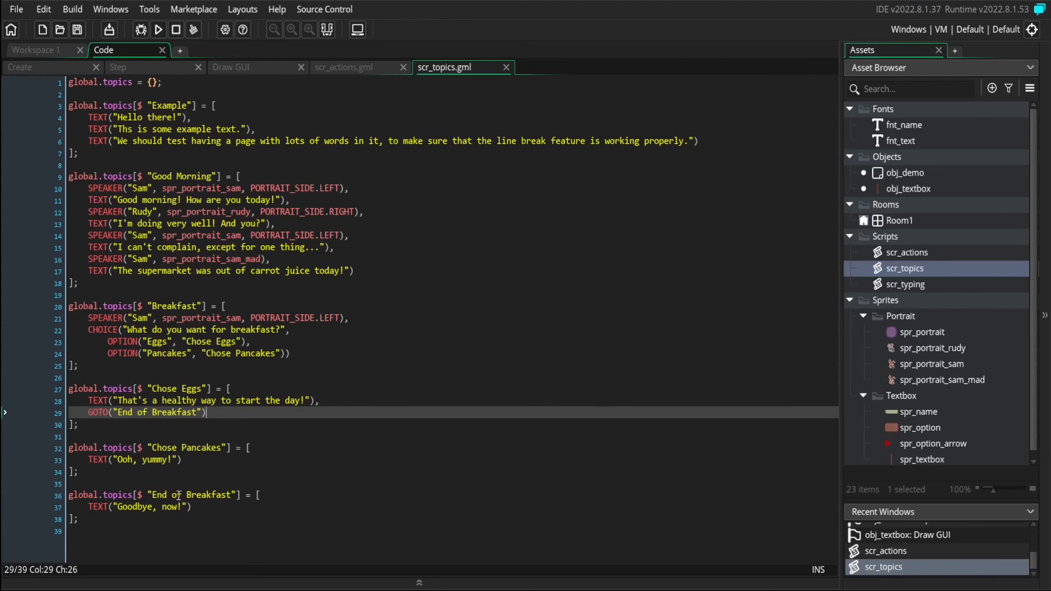
{"action": "type", "text": "GOTO(\"End of Breakfast\")"}
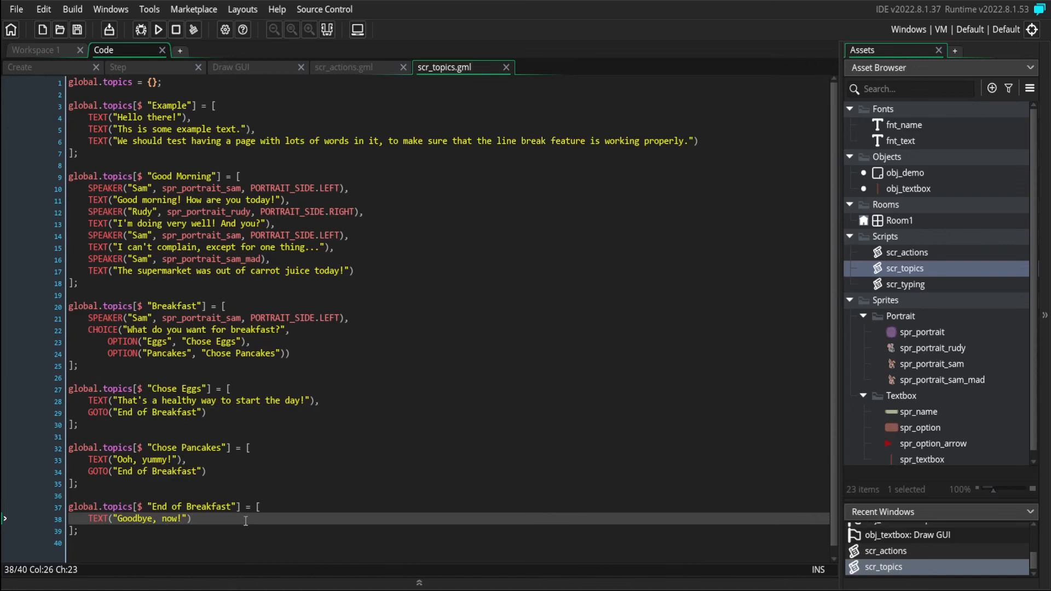
{"action": "mouse_move", "coordinate": [754, 341]}
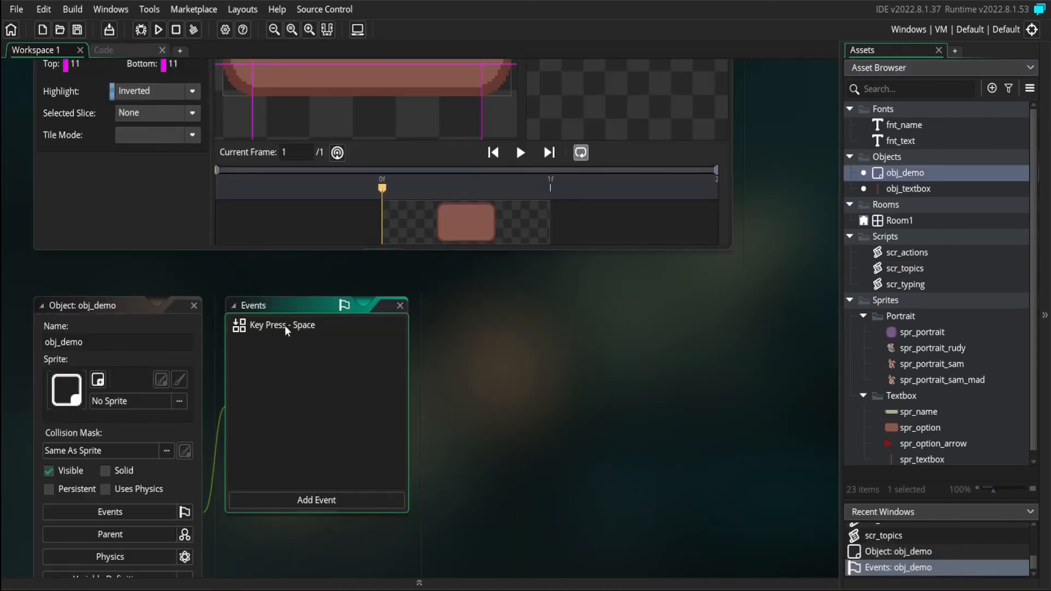
Step: Open obj_demo's Key Press - Space event and run the game
{"action": "double_click", "coordinate": [281, 325]}
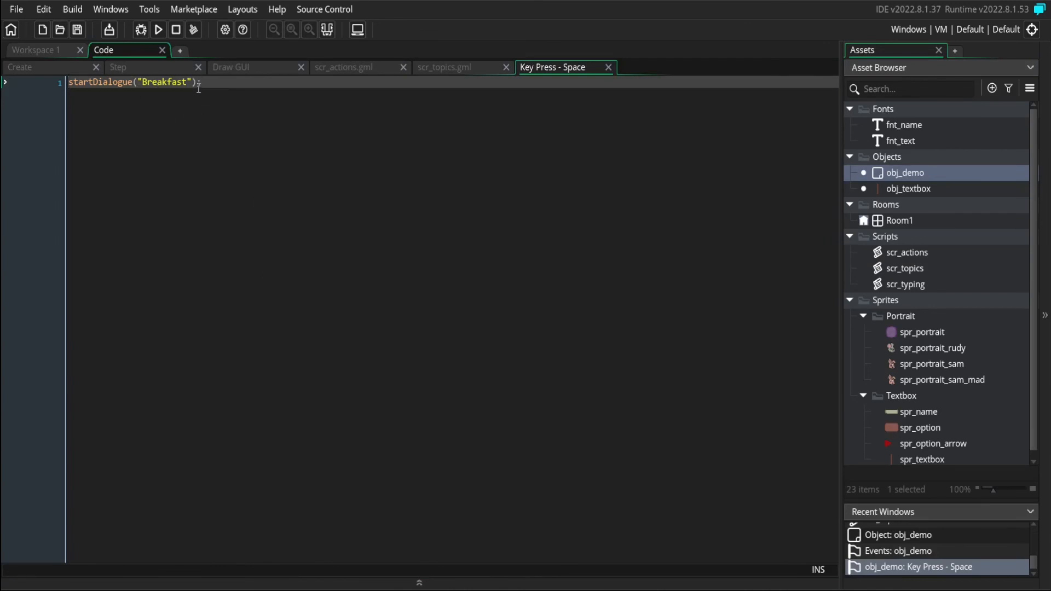
{"action": "left_click", "coordinate": [158, 29]}
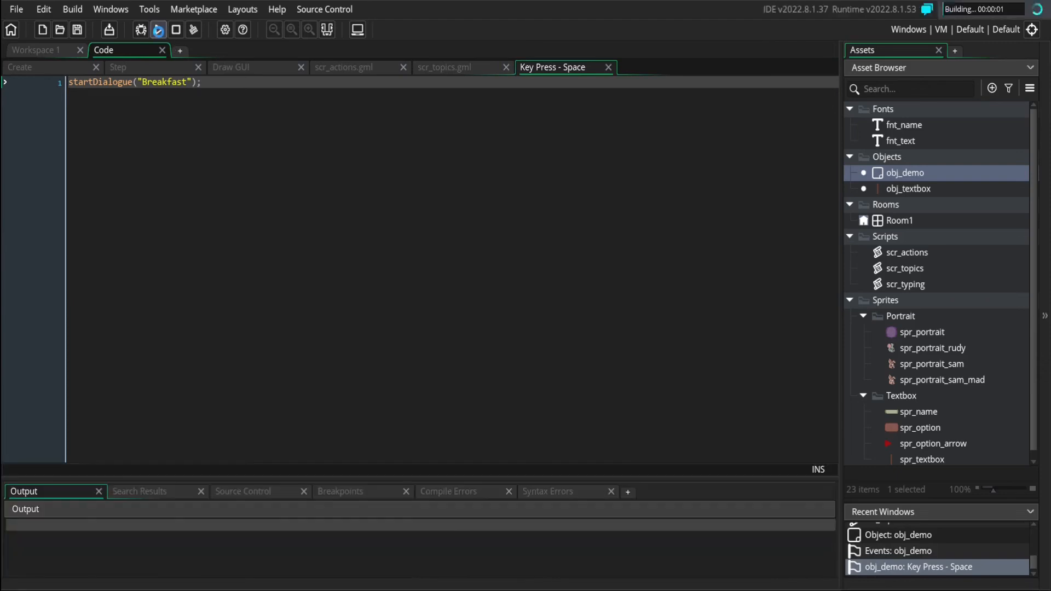
{"action": "left_click", "coordinate": [159, 29]}
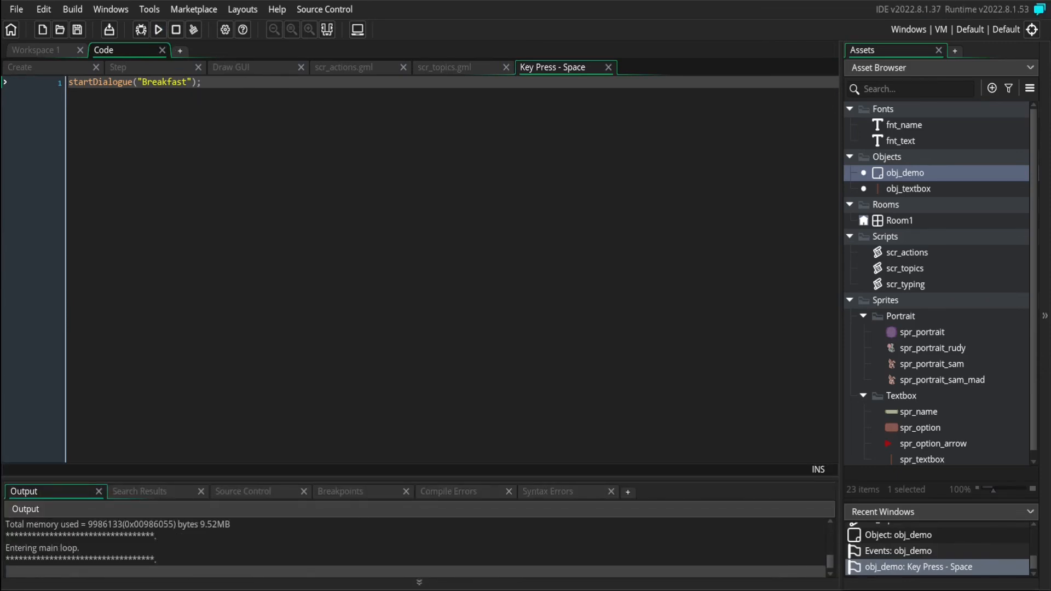
{"action": "left_click", "coordinate": [158, 30]}
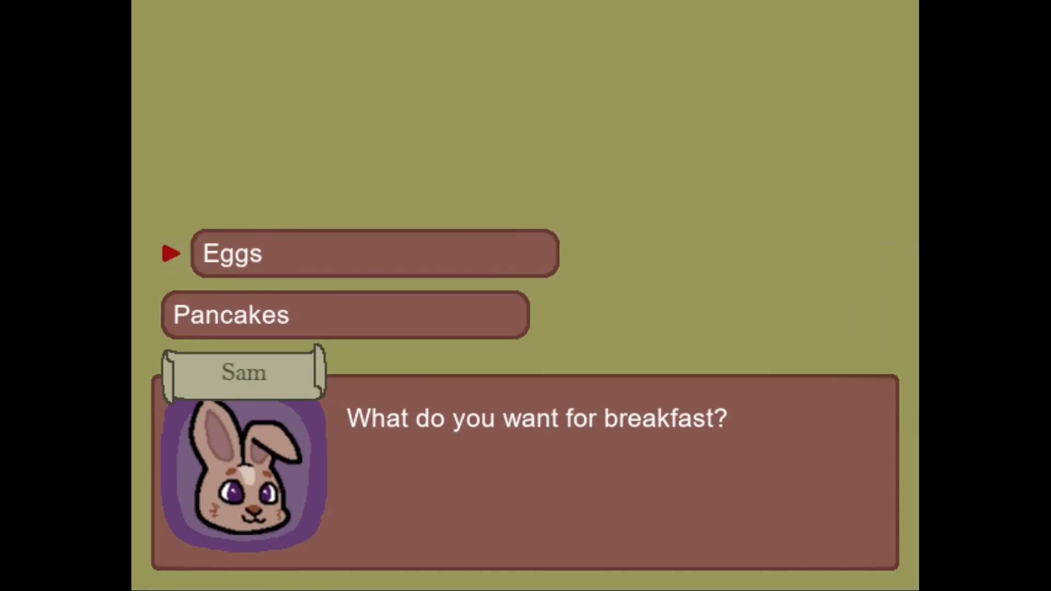
Step: Start the Breakfast dialogue so Sam asks about Eggs or Pancakes
{"action": "left_click", "coordinate": [372, 254]}
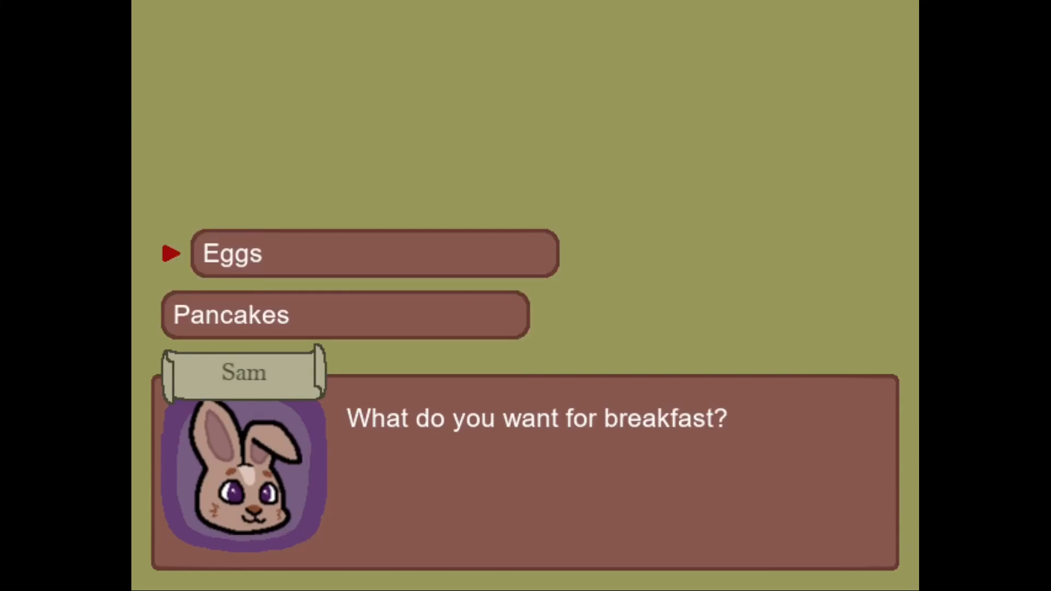
Step: Move the choice marker down to Pancakes in the running demo
{"action": "key", "text": "down"}
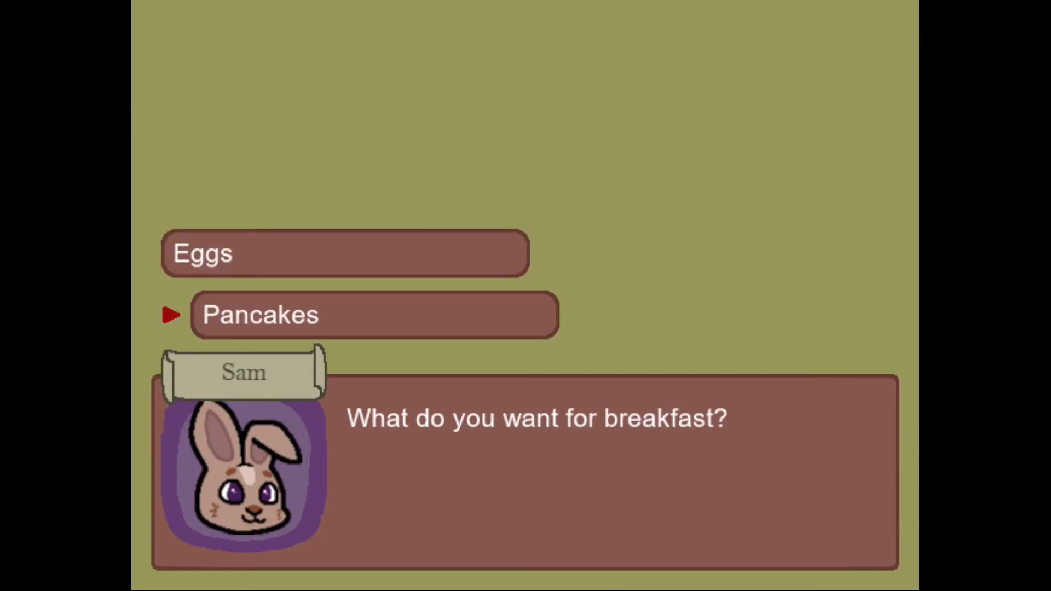
{"action": "left_click", "coordinate": [373, 314]}
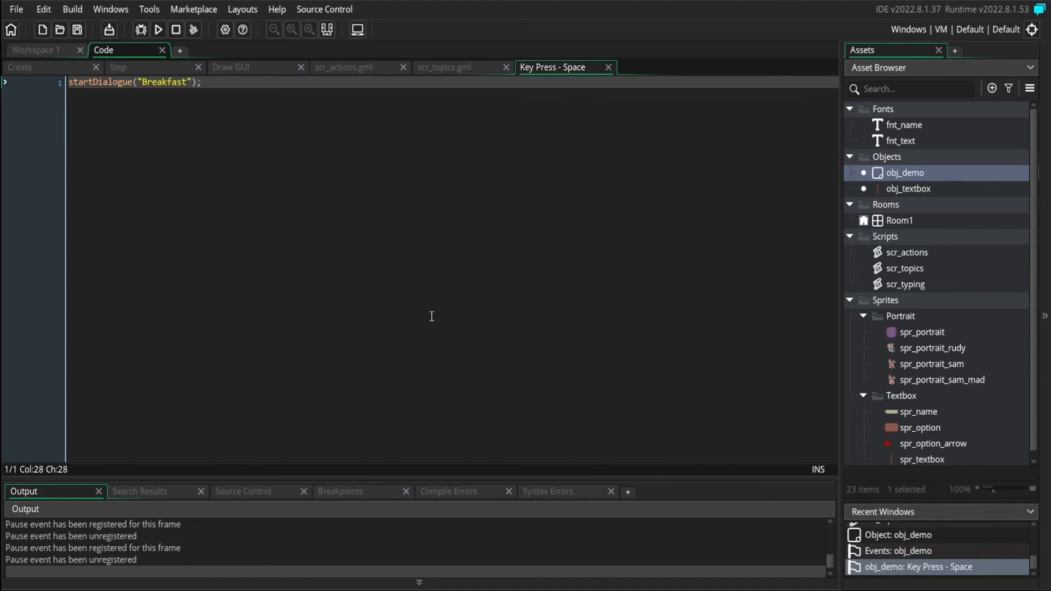
Step: Run the demo again and reach Sam's line "So long, goobers!"
{"action": "left_click", "coordinate": [159, 30]}
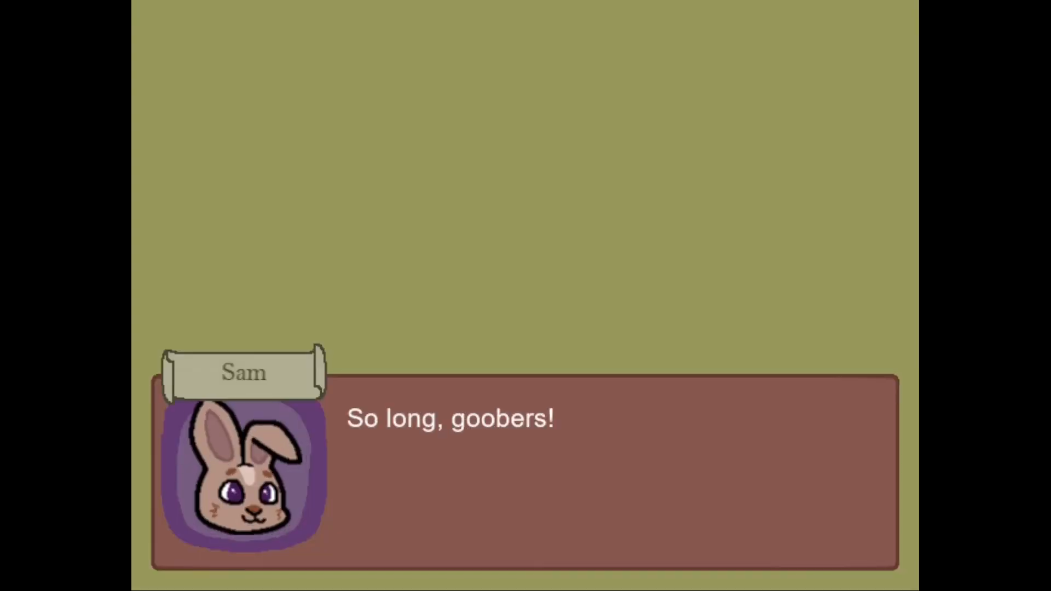